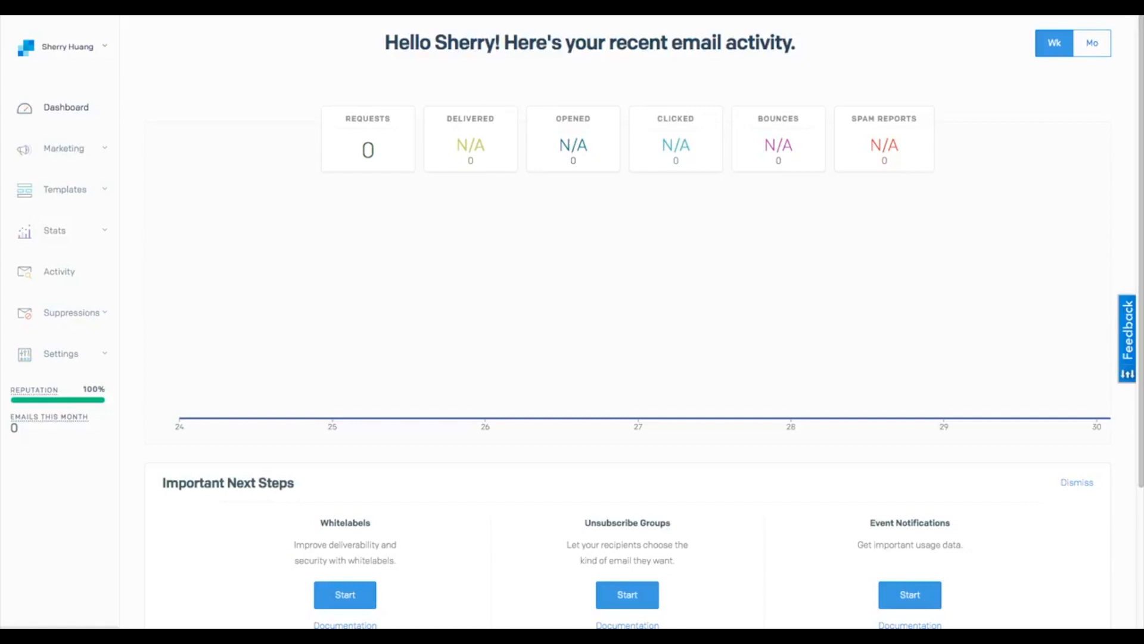
{"action": "mouse_move", "coordinate": [159, 128]}
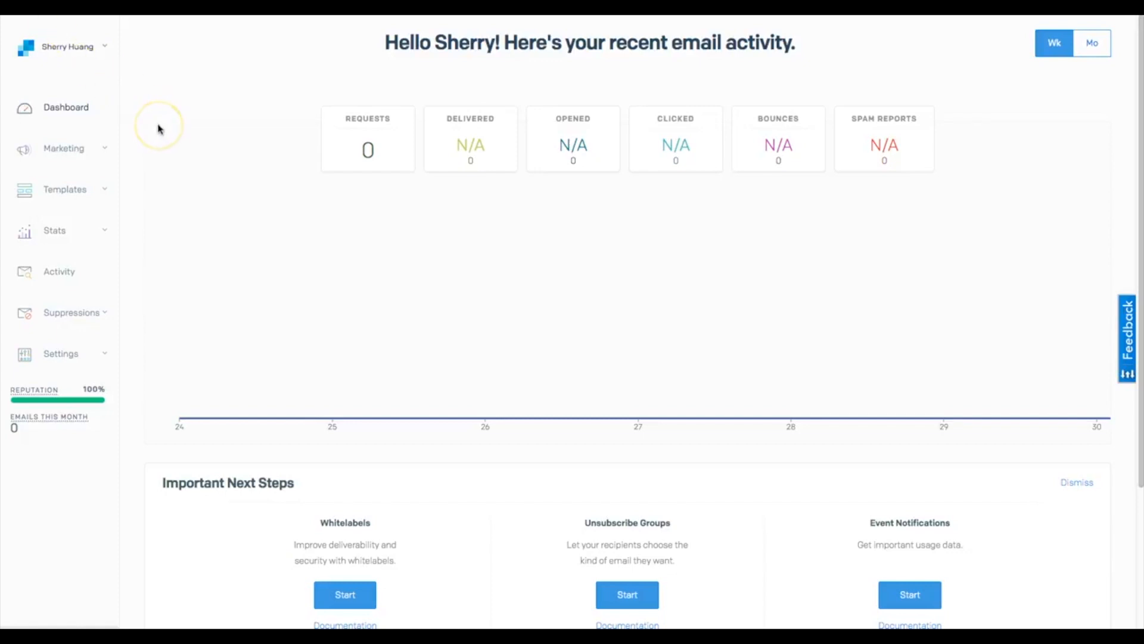
{"action": "mouse_move", "coordinate": [167, 137]}
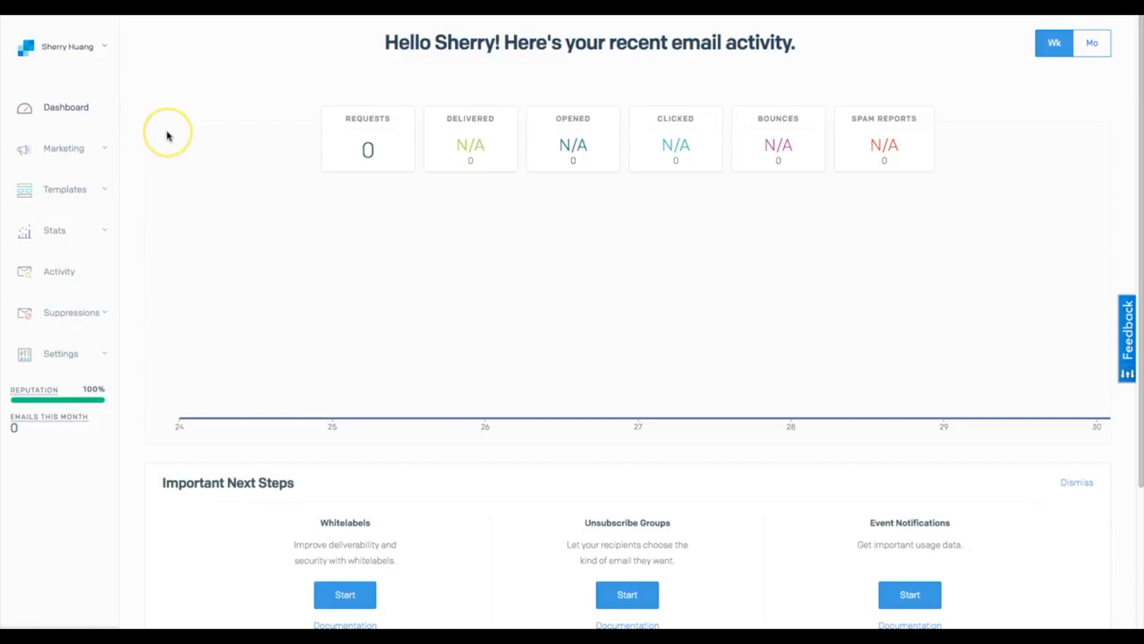
{"action": "mouse_move", "coordinate": [164, 138]}
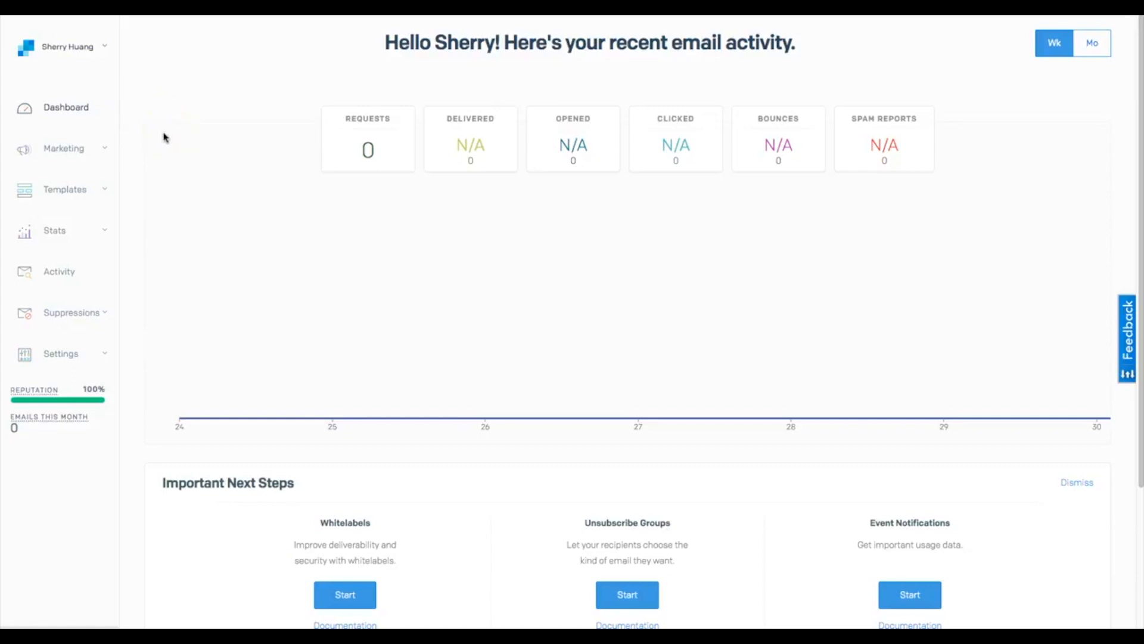
{"action": "mouse_move", "coordinate": [64, 354]}
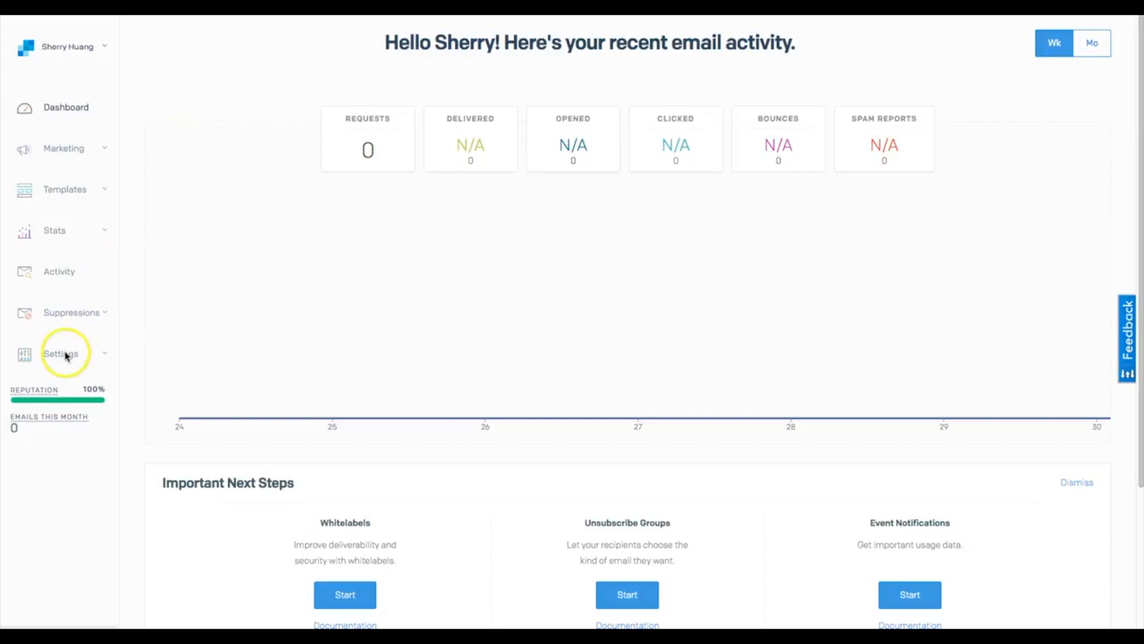
- Go to SendGrid's API Keys settings page and start creating a new key
{"action": "left_click", "coordinate": [60, 354]}
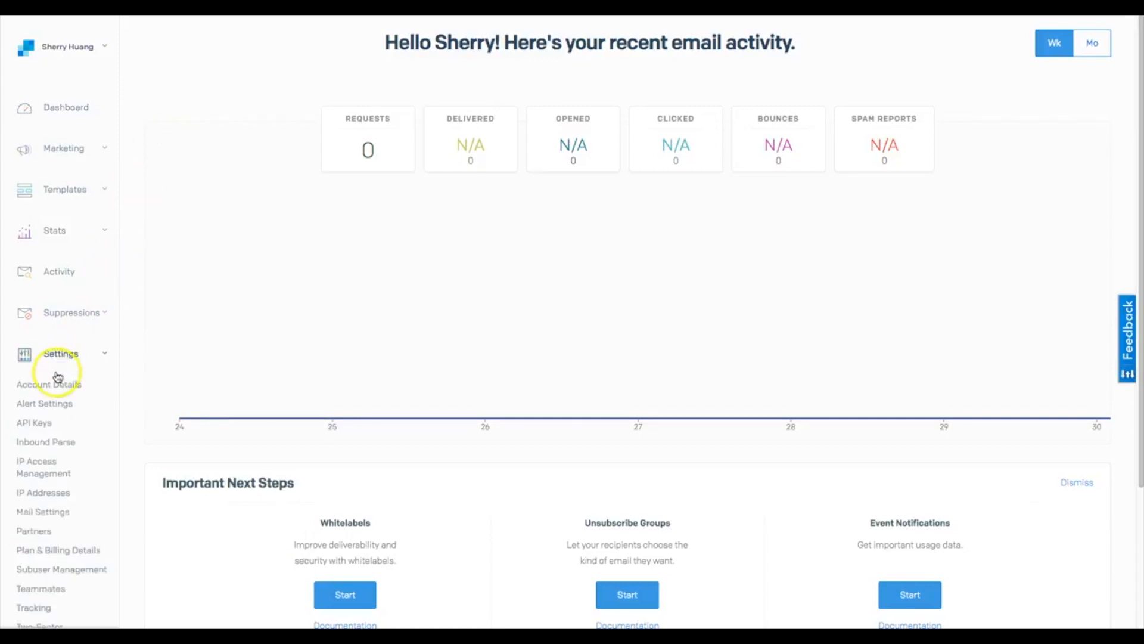
{"action": "left_click", "coordinate": [33, 422]}
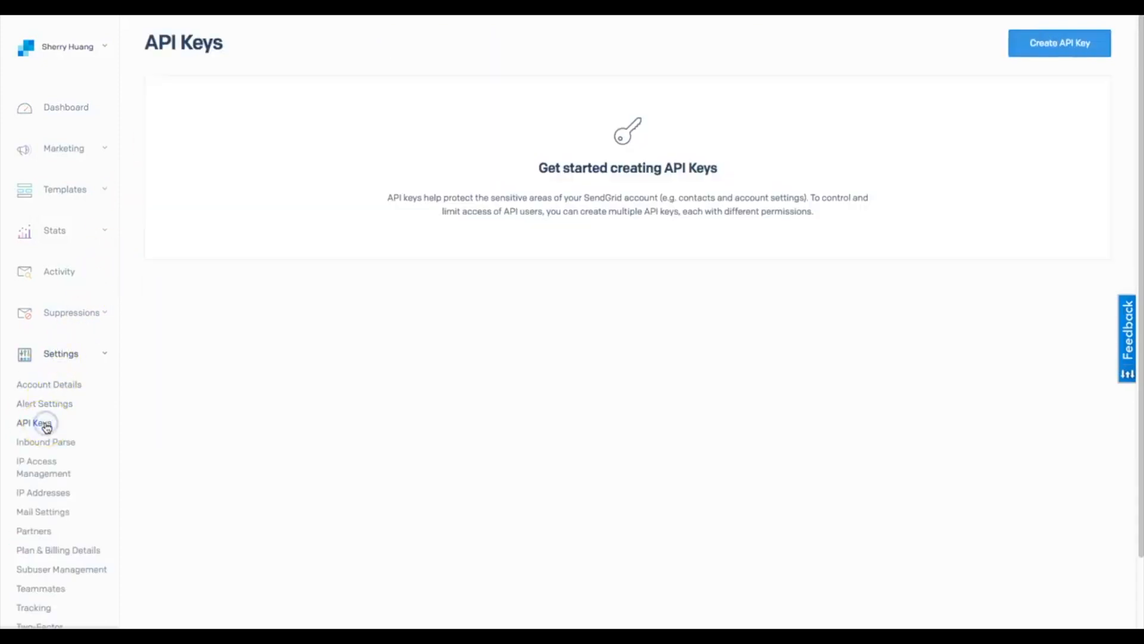
{"action": "left_click", "coordinate": [1058, 43]}
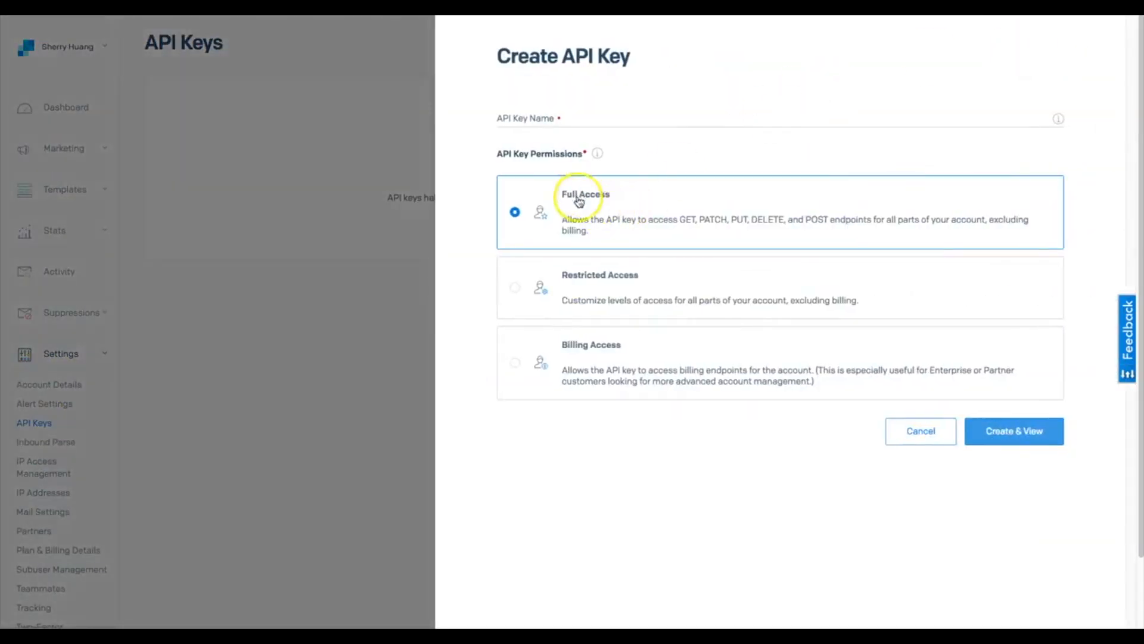
{"action": "mouse_move", "coordinate": [1013, 430]}
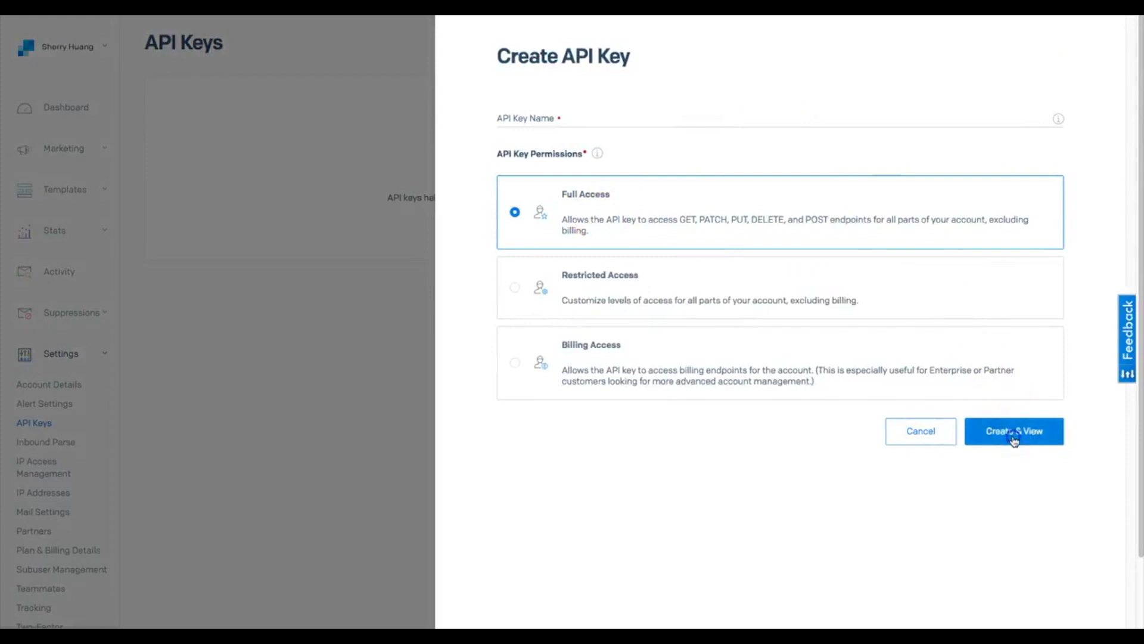
- Name the key 'Bee Pro' with Full Access and create it to reveal its value
{"action": "left_click", "coordinate": [1013, 430]}
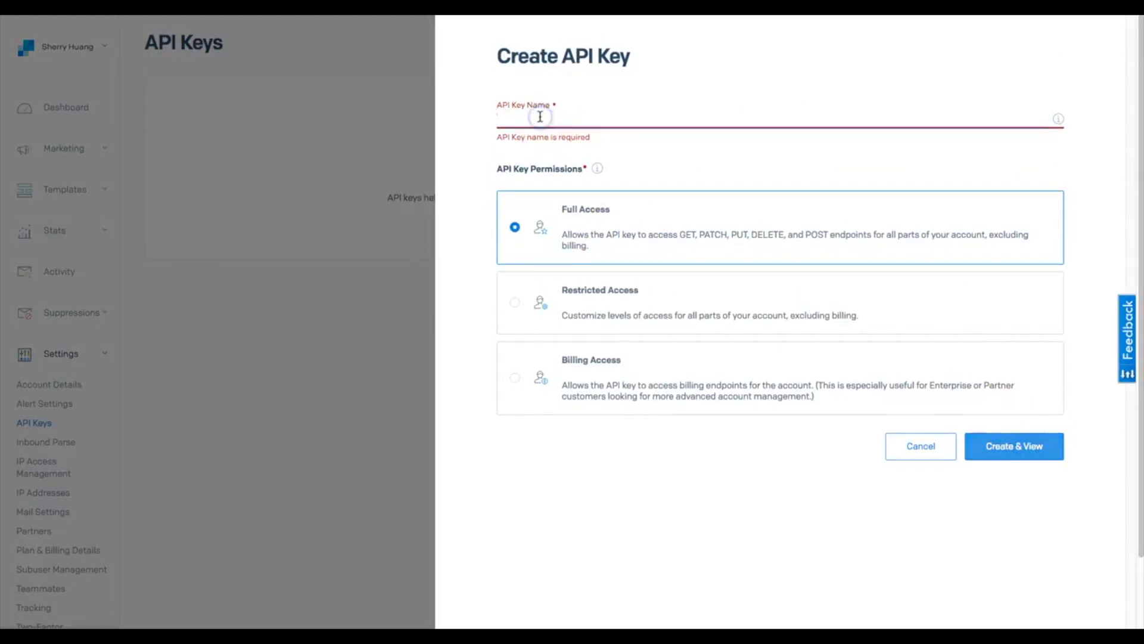
{"action": "type", "text": "Bee Pr"}
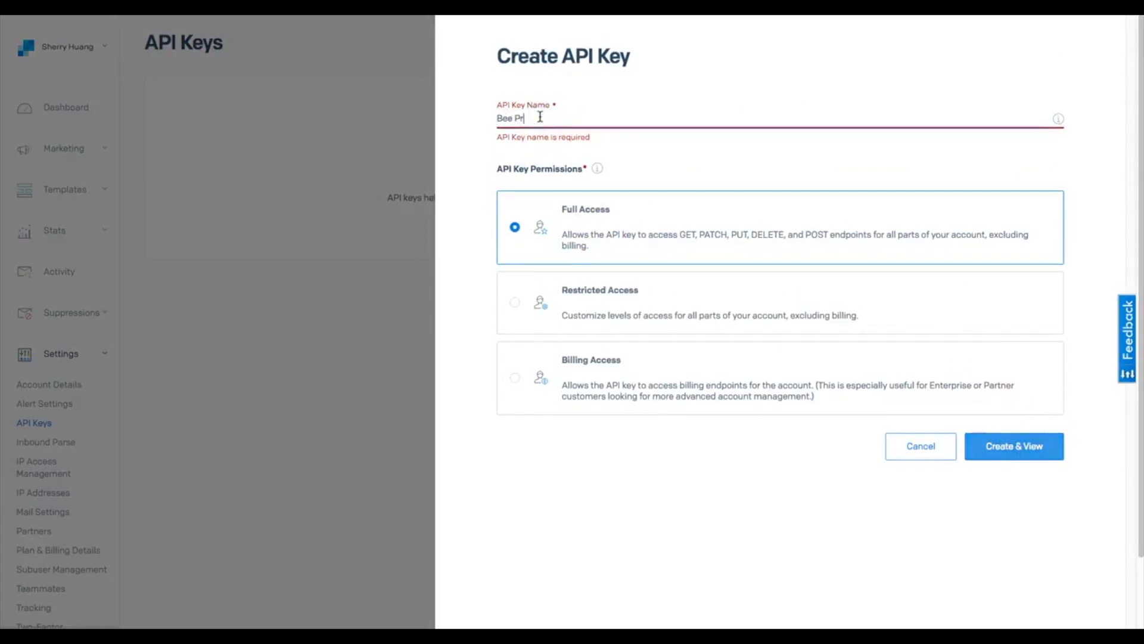
{"action": "type", "text": "o"}
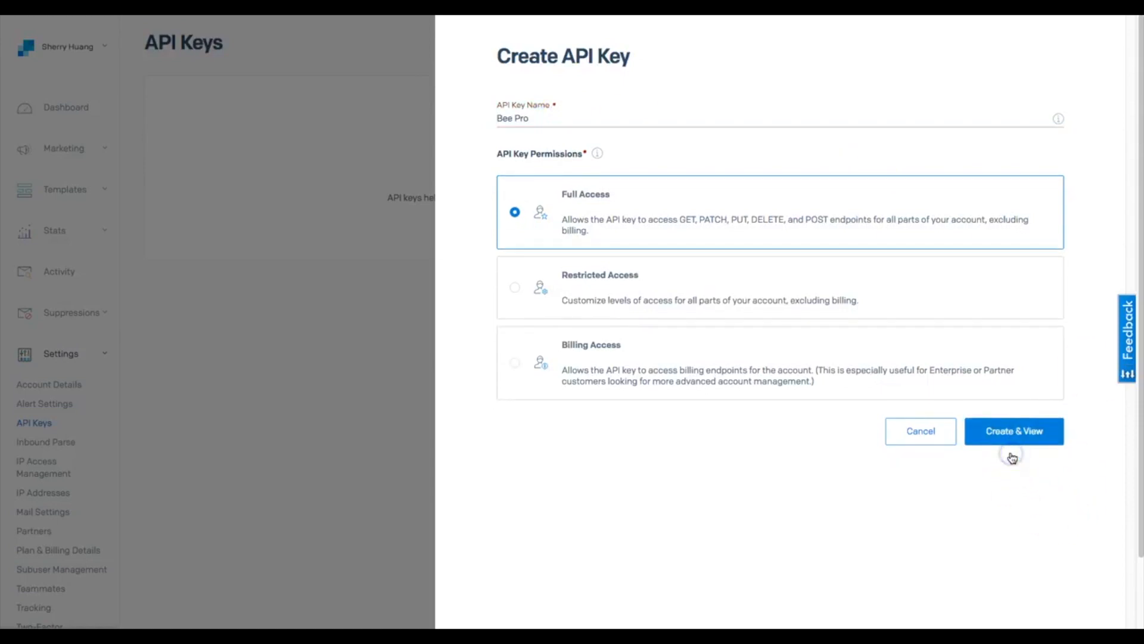
{"action": "left_click", "coordinate": [1013, 430]}
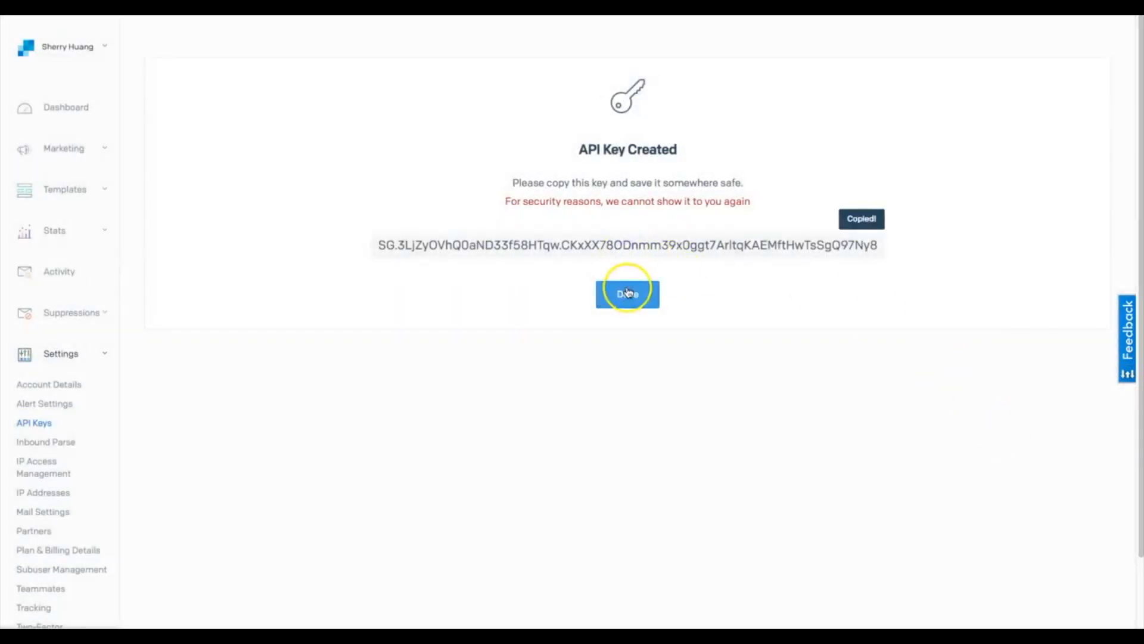
- Return to the API Keys list, now showing the Bee Pro key
{"action": "left_click", "coordinate": [627, 294]}
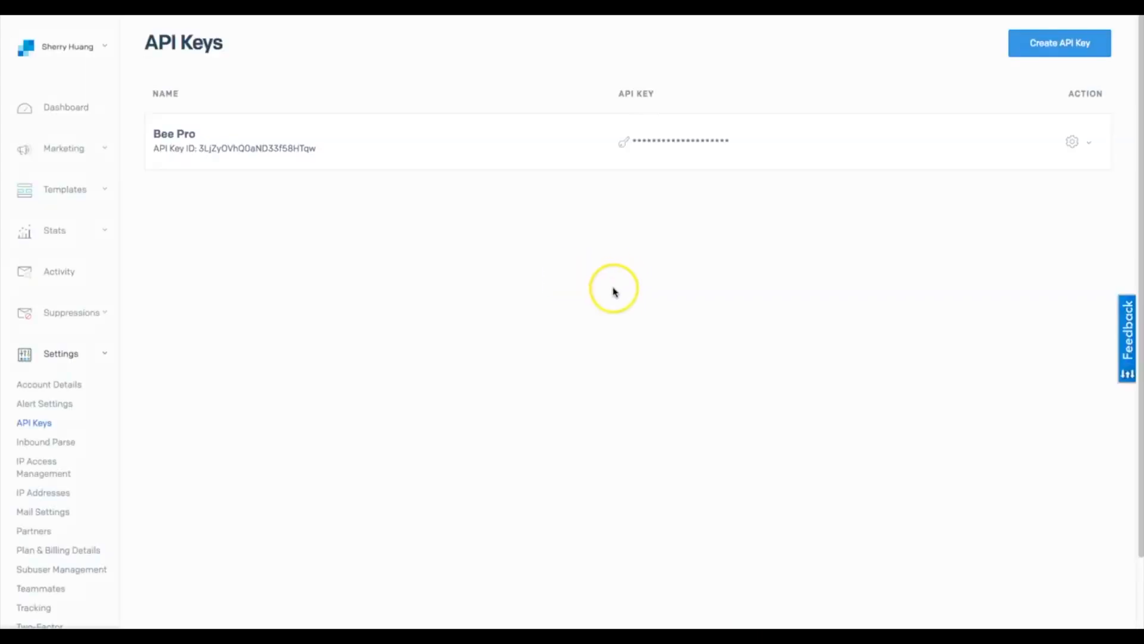
{"action": "mouse_move", "coordinate": [613, 291]}
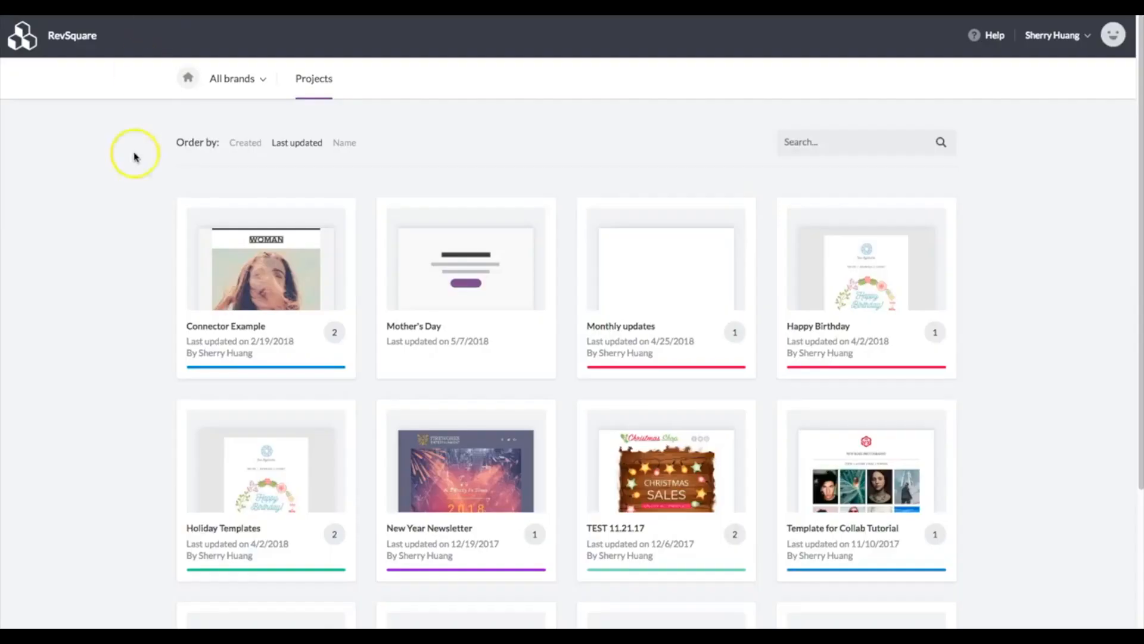
- Reach the RevSquare Manage connectors page from the account menu in BEE Pro
{"action": "left_click", "coordinate": [1052, 34]}
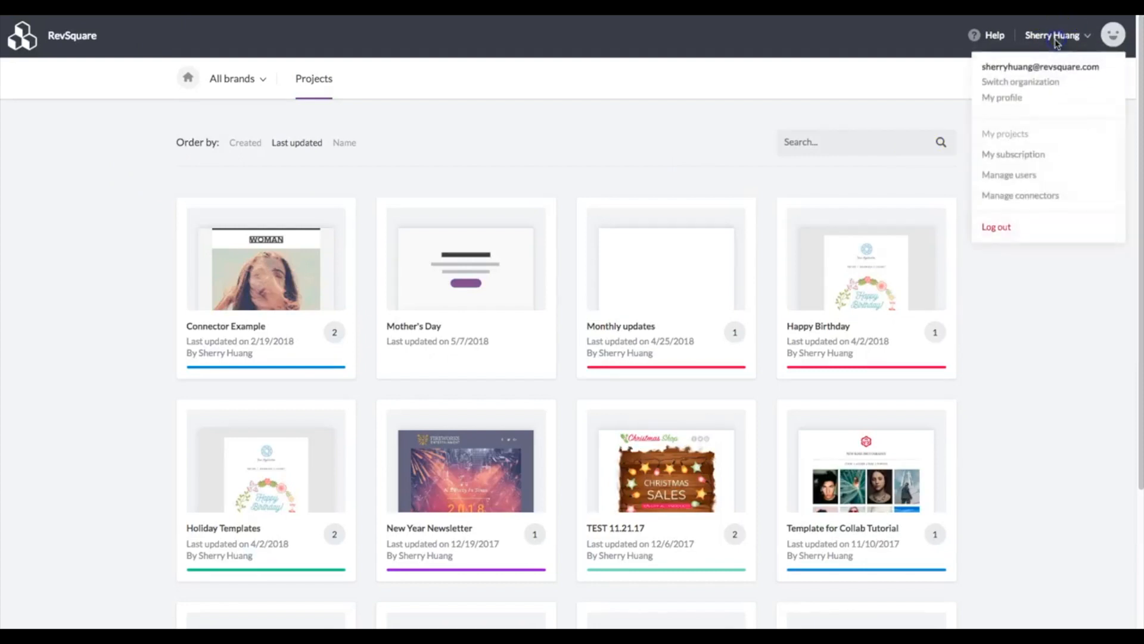
{"action": "mouse_move", "coordinate": [1020, 194]}
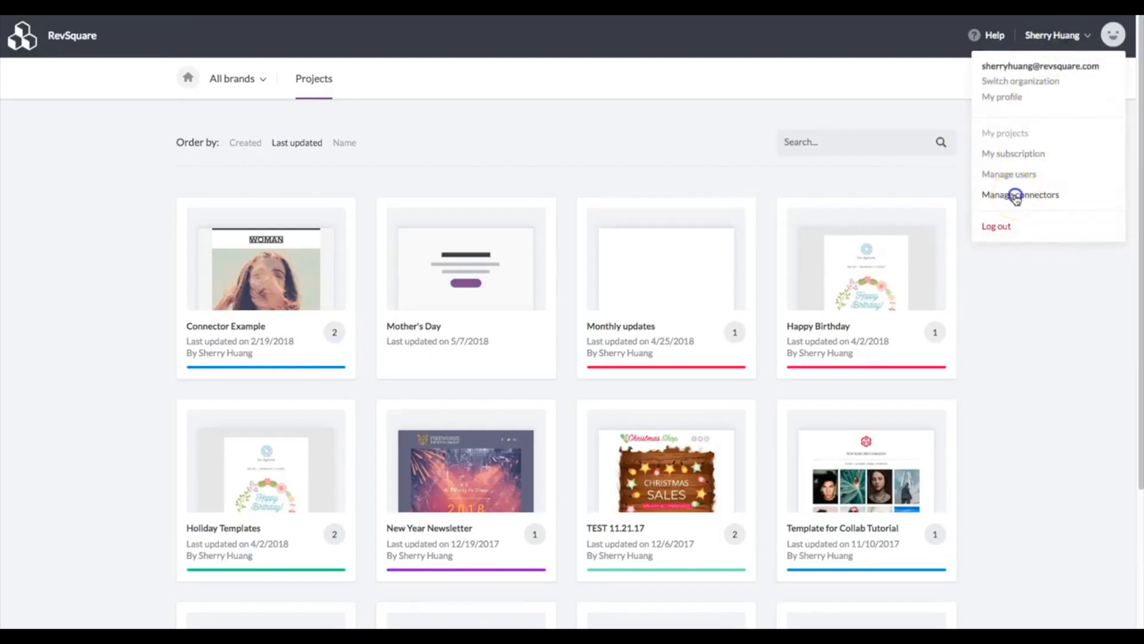
{"action": "left_click", "coordinate": [1020, 195]}
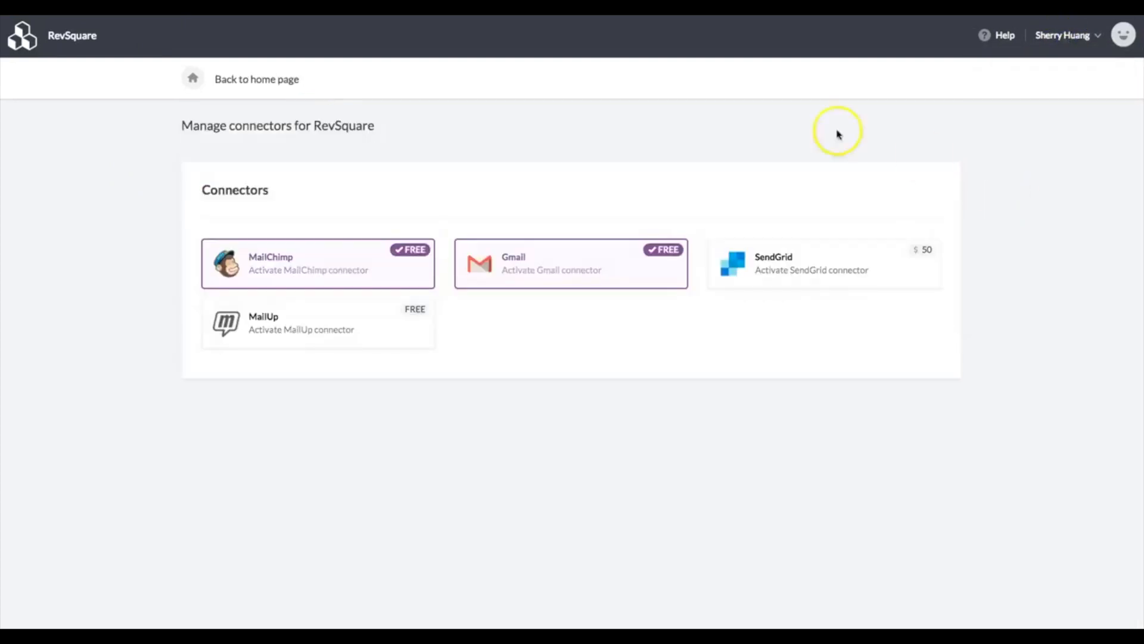
{"action": "mouse_move", "coordinate": [343, 249]}
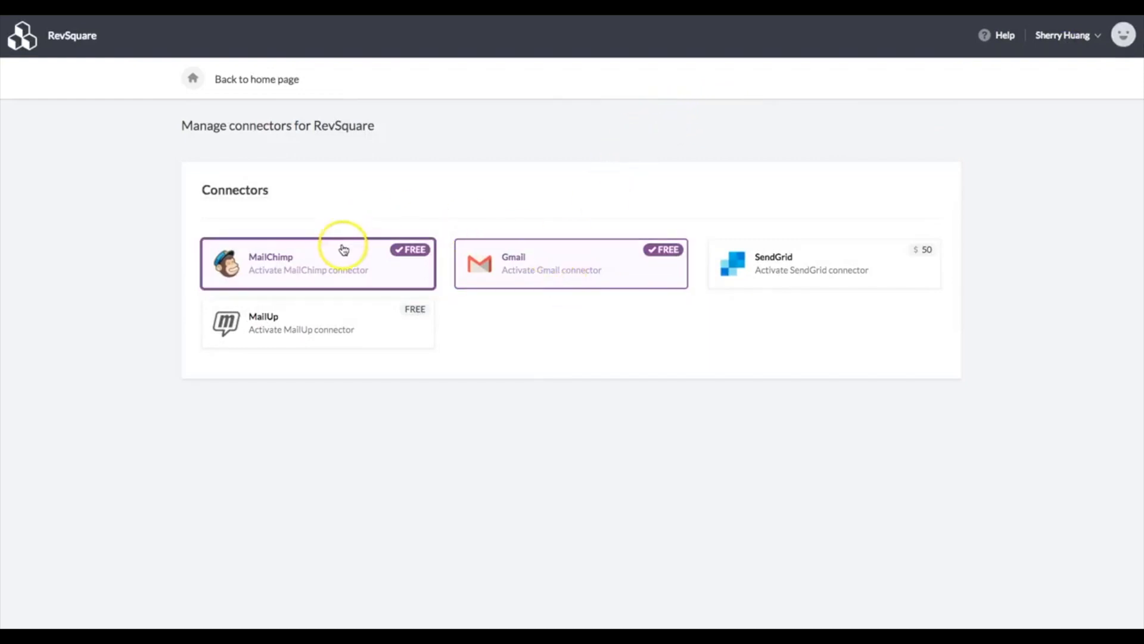
{"action": "mouse_move", "coordinate": [576, 196]}
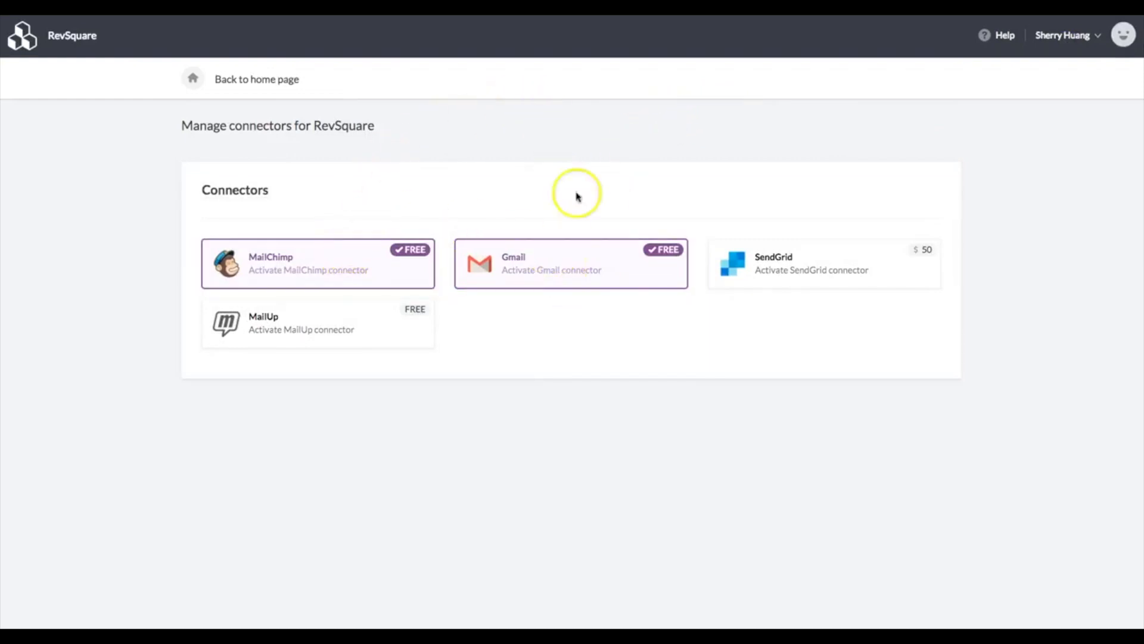
{"action": "mouse_move", "coordinate": [728, 538]}
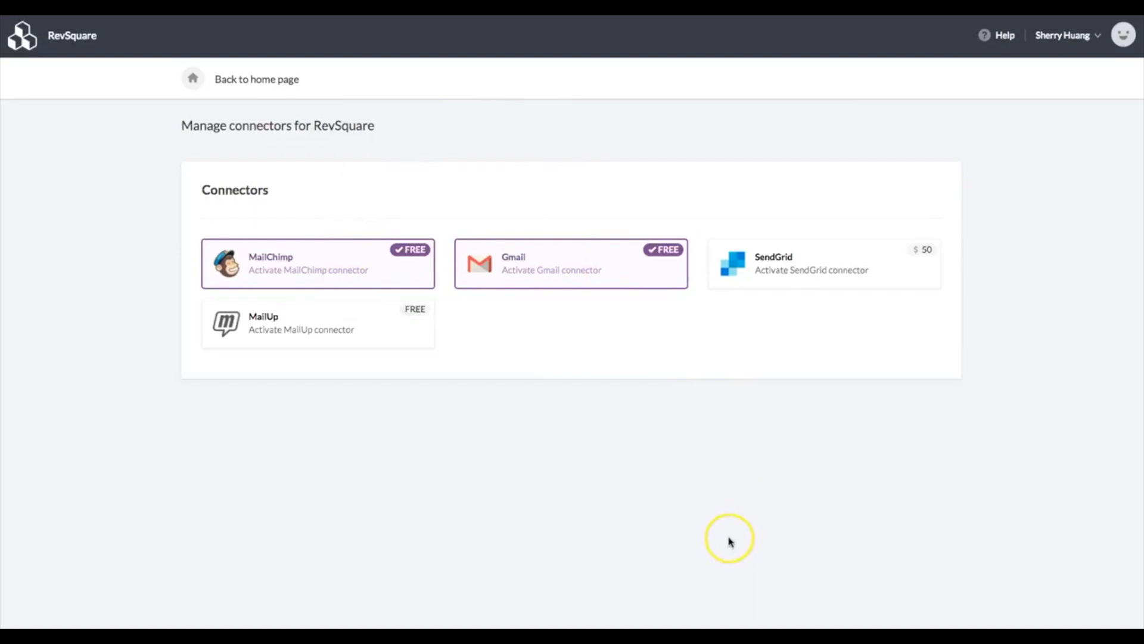
{"action": "mouse_move", "coordinate": [730, 540]}
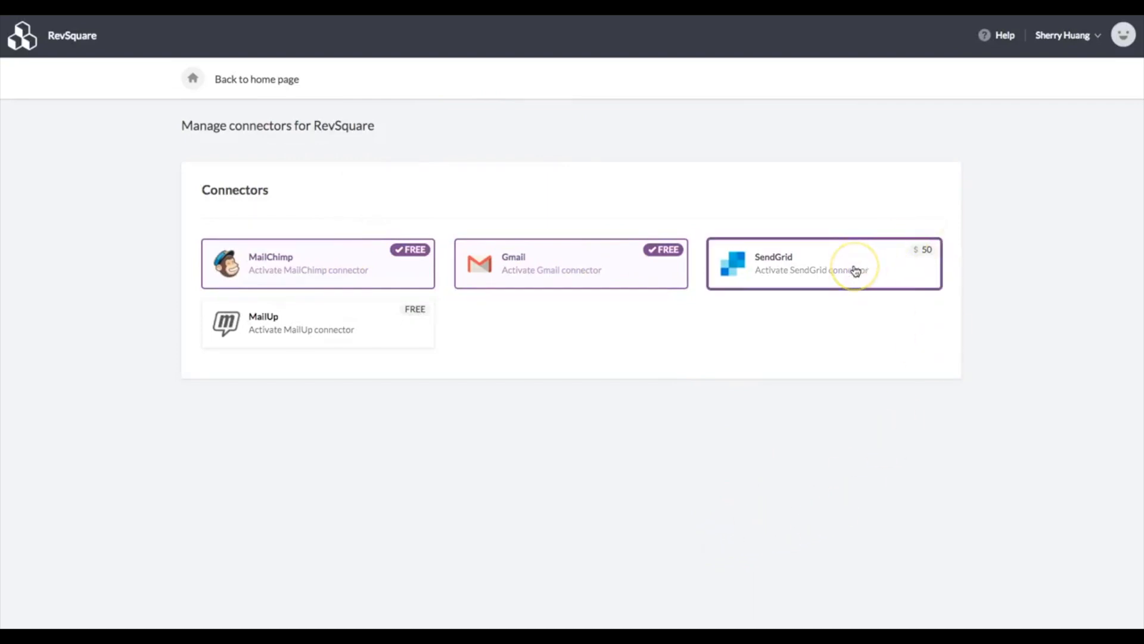
- Activate the SendGrid connector at $50 per month and dismiss the success message
{"action": "left_click", "coordinate": [823, 263]}
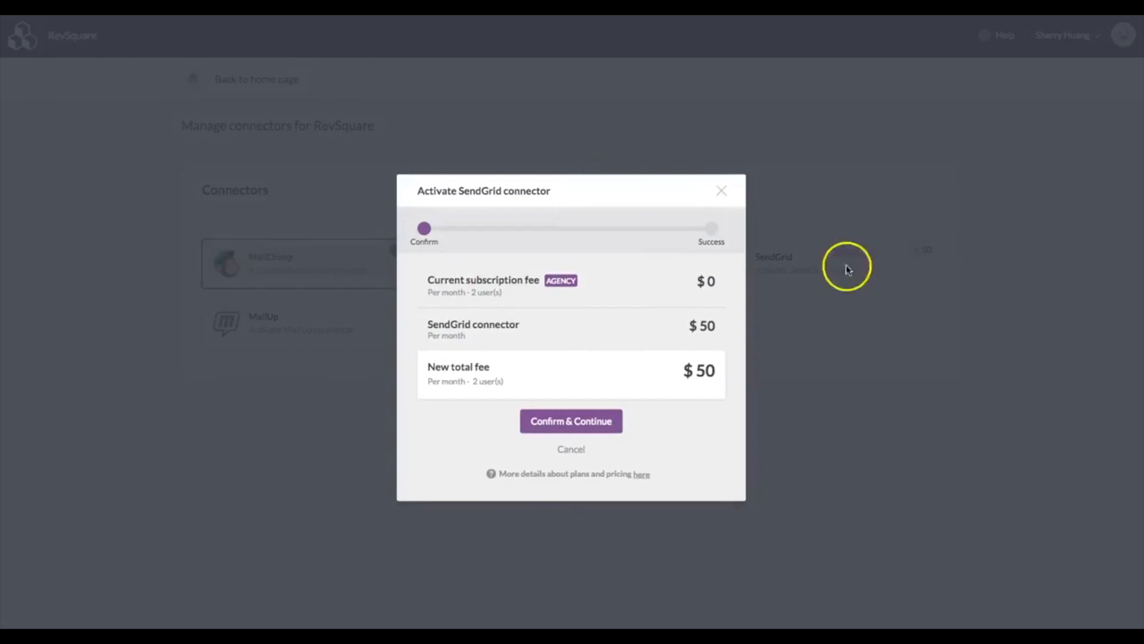
{"action": "mouse_move", "coordinate": [591, 377]}
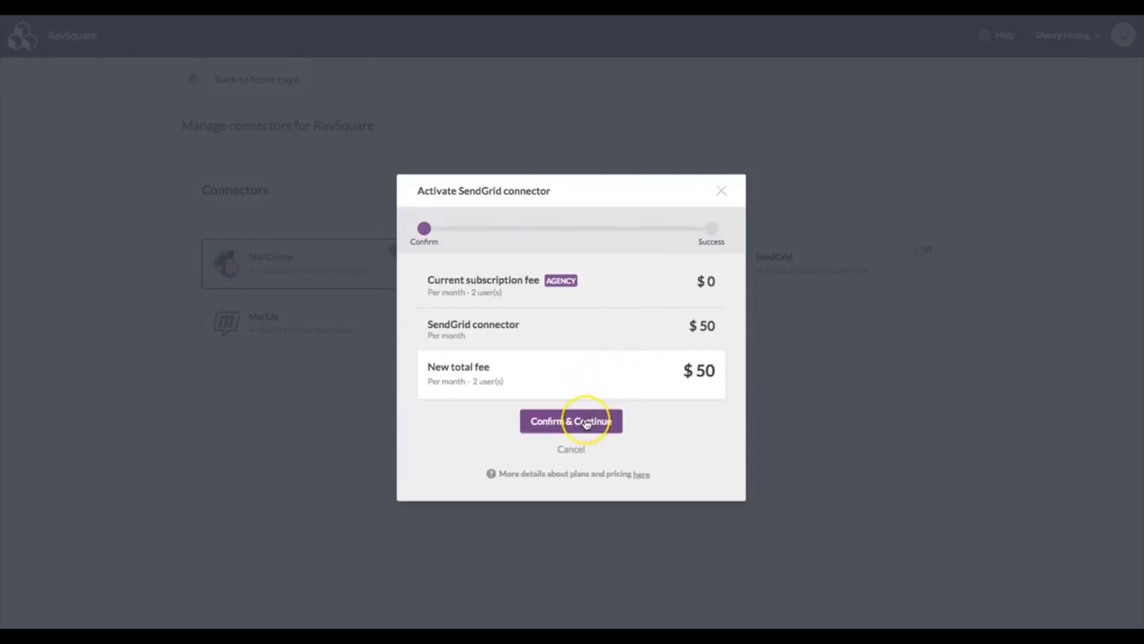
{"action": "left_click", "coordinate": [570, 421]}
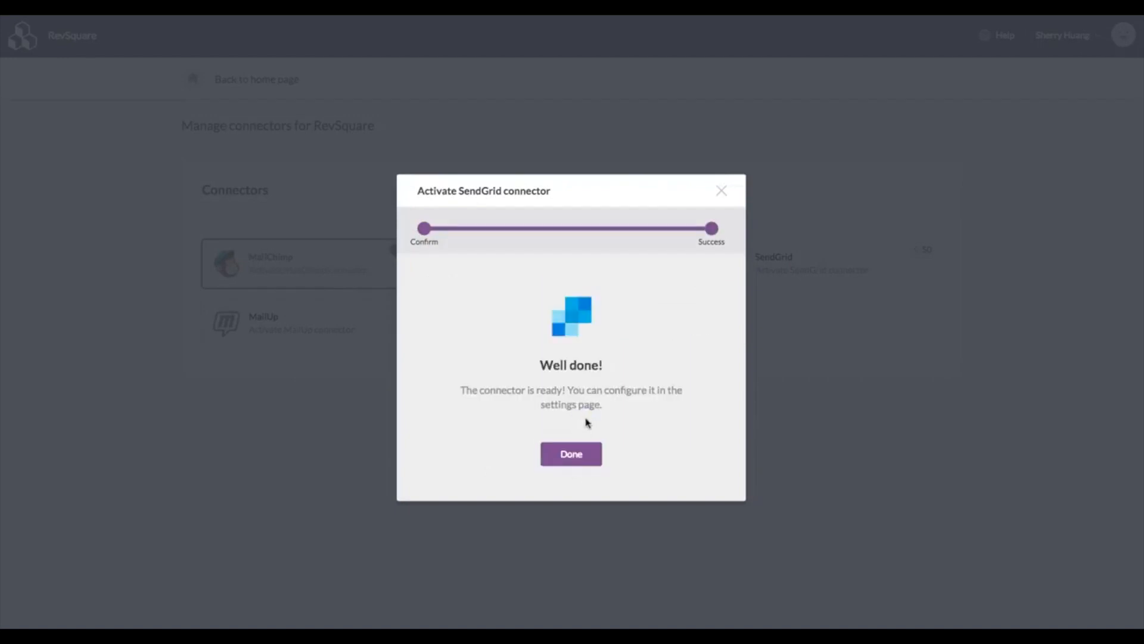
{"action": "left_click", "coordinate": [571, 453]}
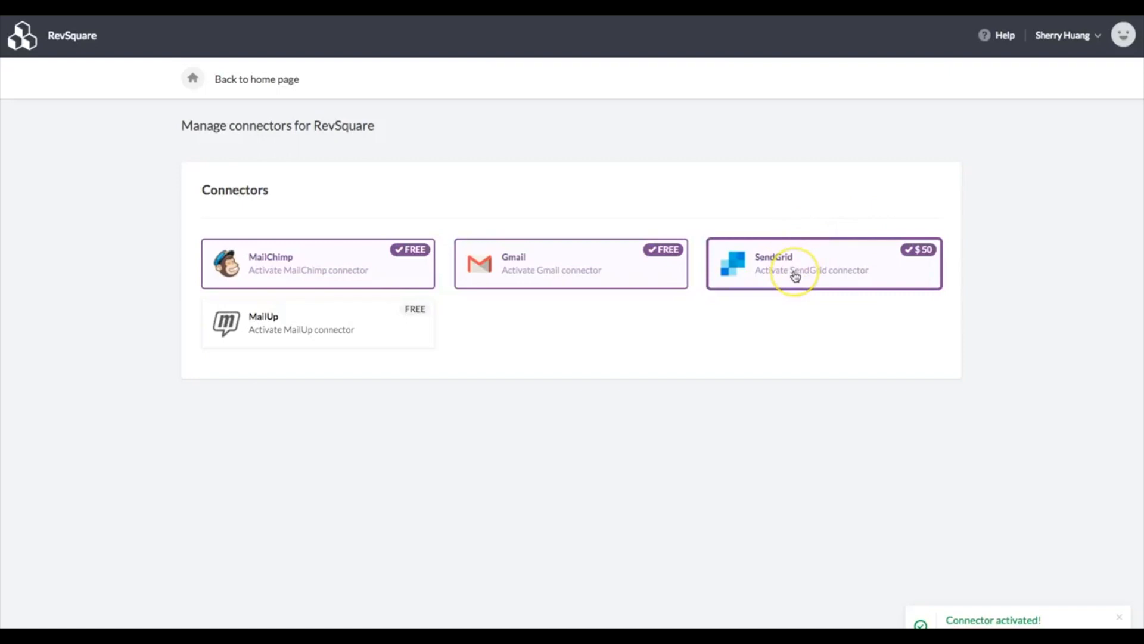
{"action": "mouse_move", "coordinate": [233, 79]}
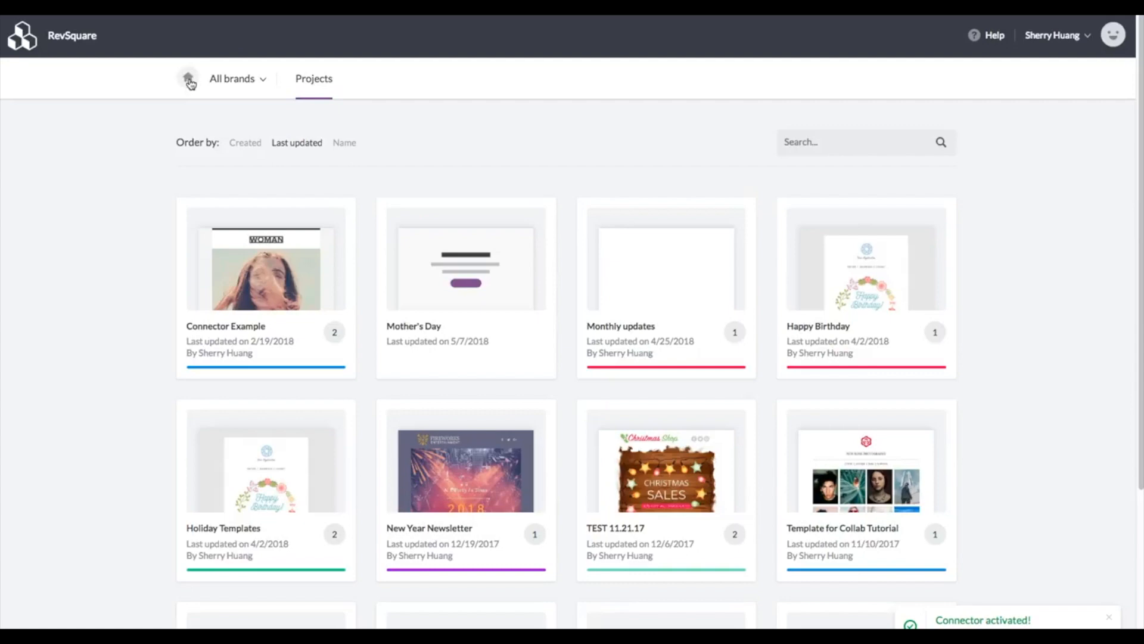
{"action": "mouse_move", "coordinate": [187, 78]}
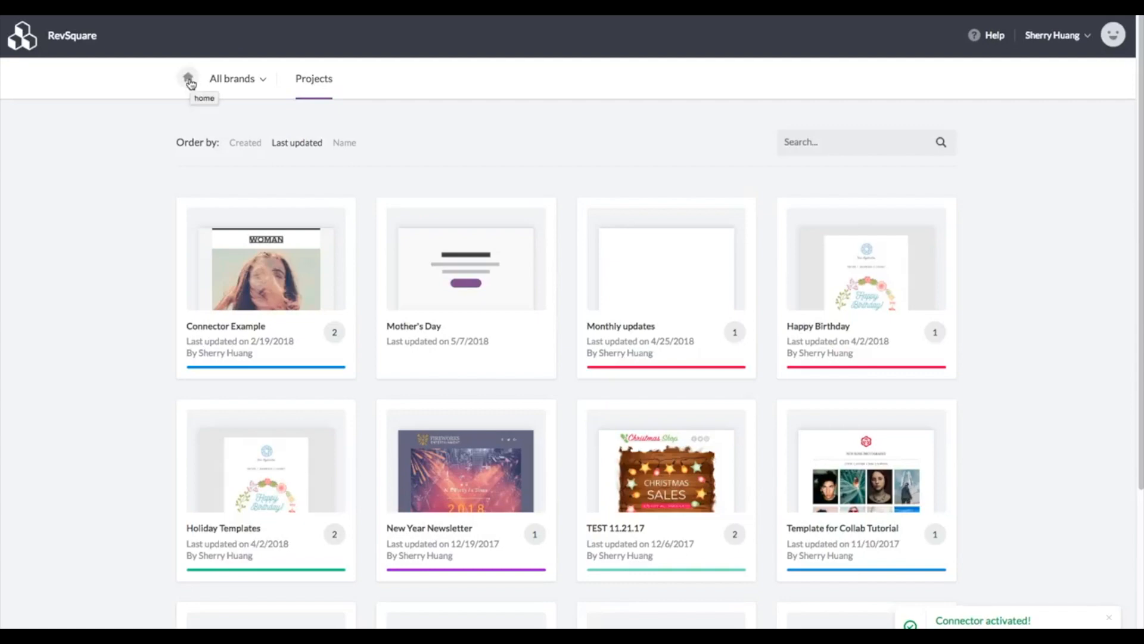
- Switch to the Client A brand, which has no projects
{"action": "left_click", "coordinate": [236, 78]}
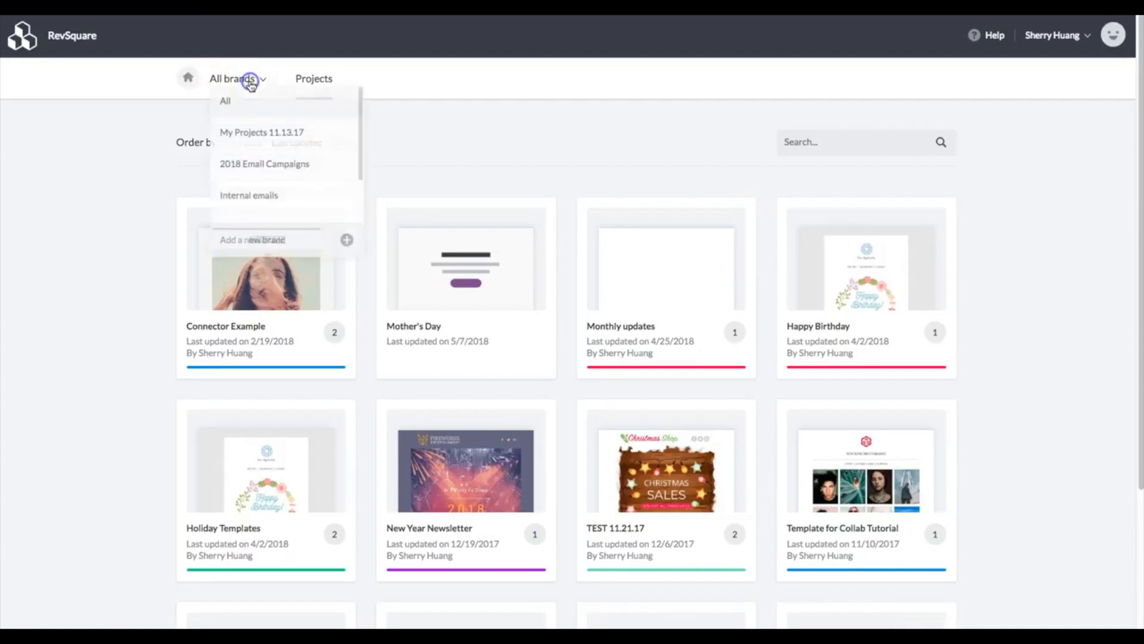
{"action": "mouse_move", "coordinate": [255, 113]}
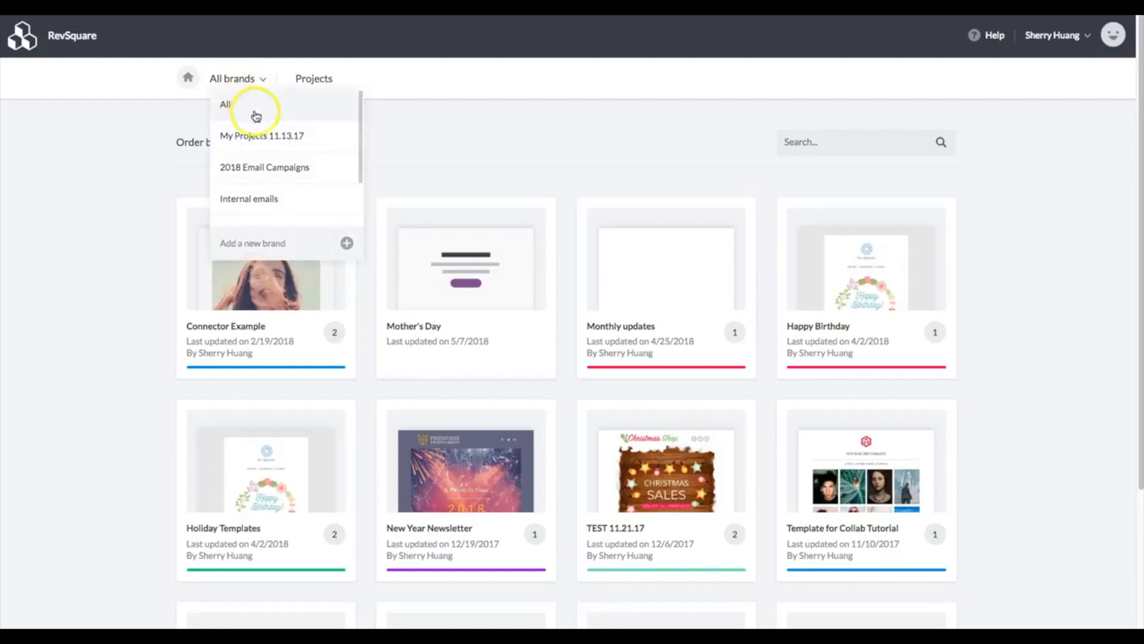
{"action": "mouse_move", "coordinate": [279, 167]}
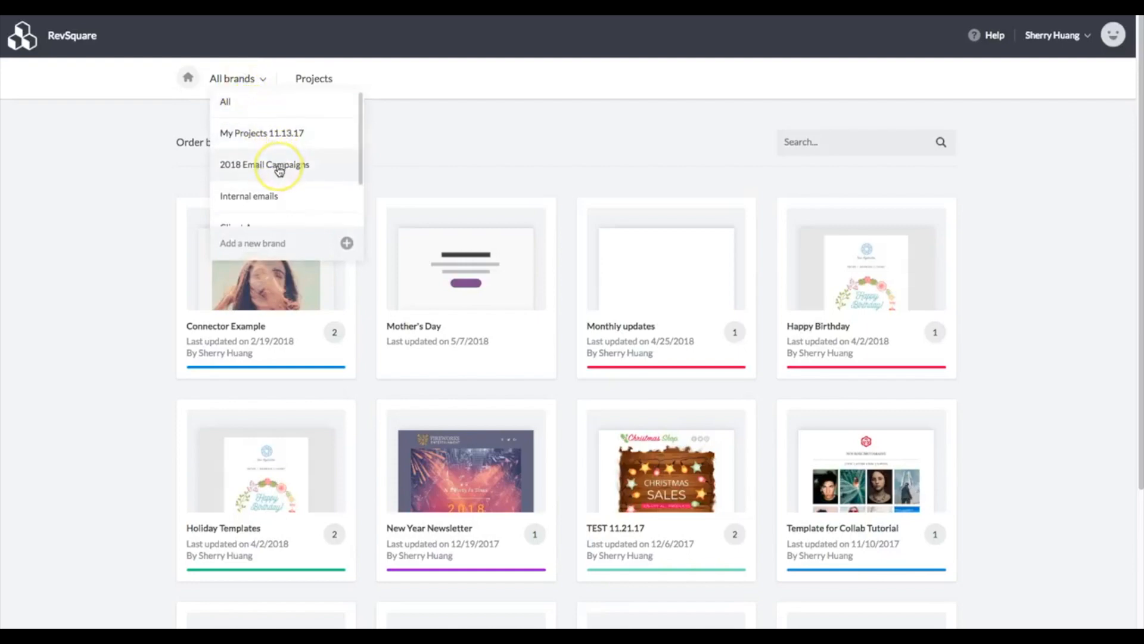
{"action": "scroll", "scroll_direction": "down", "scroll_amount": 3}
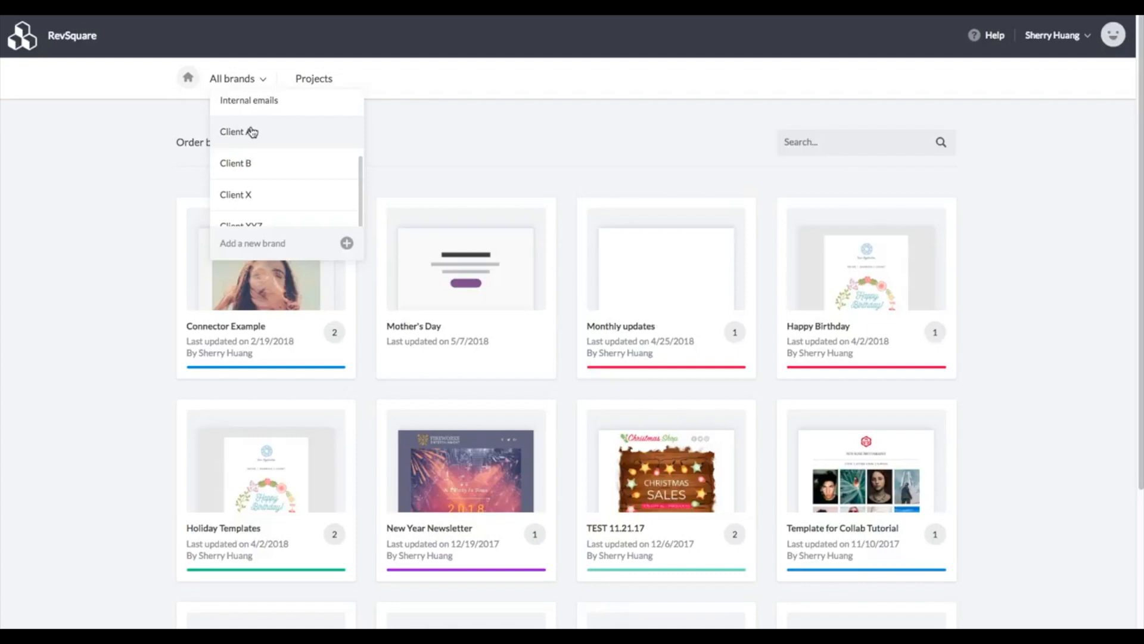
{"action": "left_click", "coordinate": [238, 131]}
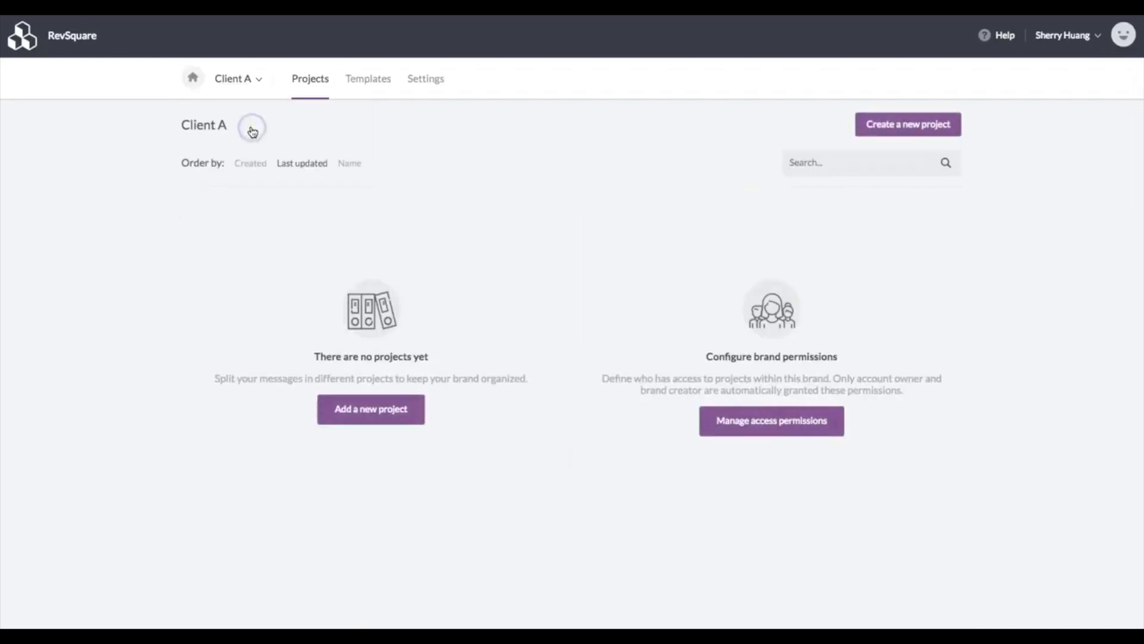
- Switch to the 2018 Email Campaigns brand showing the Connector Example project
{"action": "left_click", "coordinate": [238, 79]}
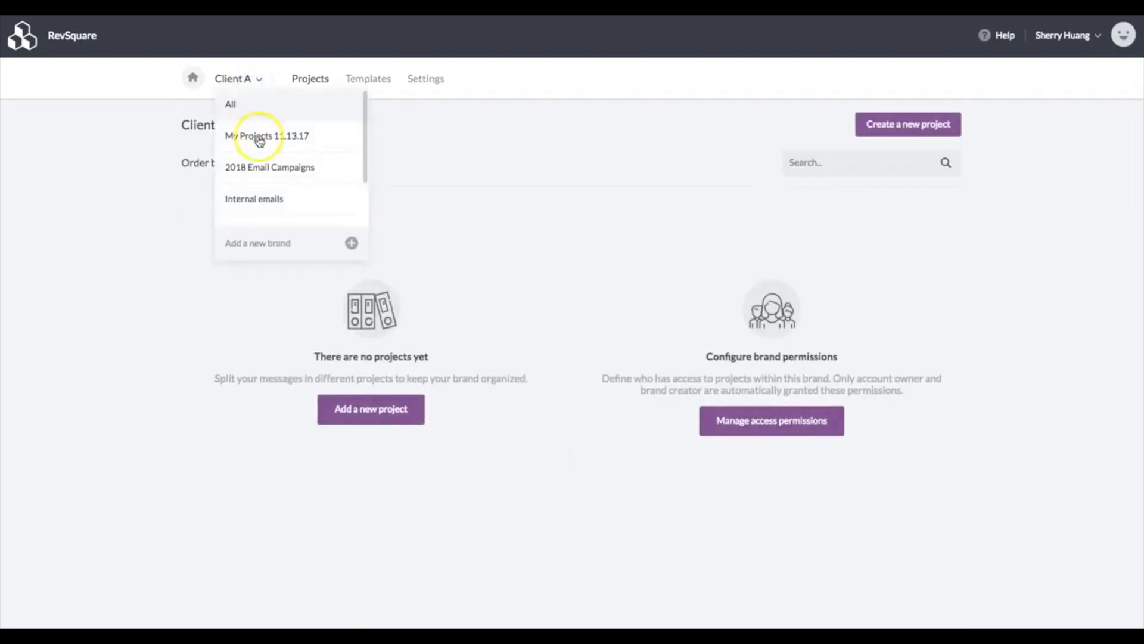
{"action": "left_click", "coordinate": [270, 167]}
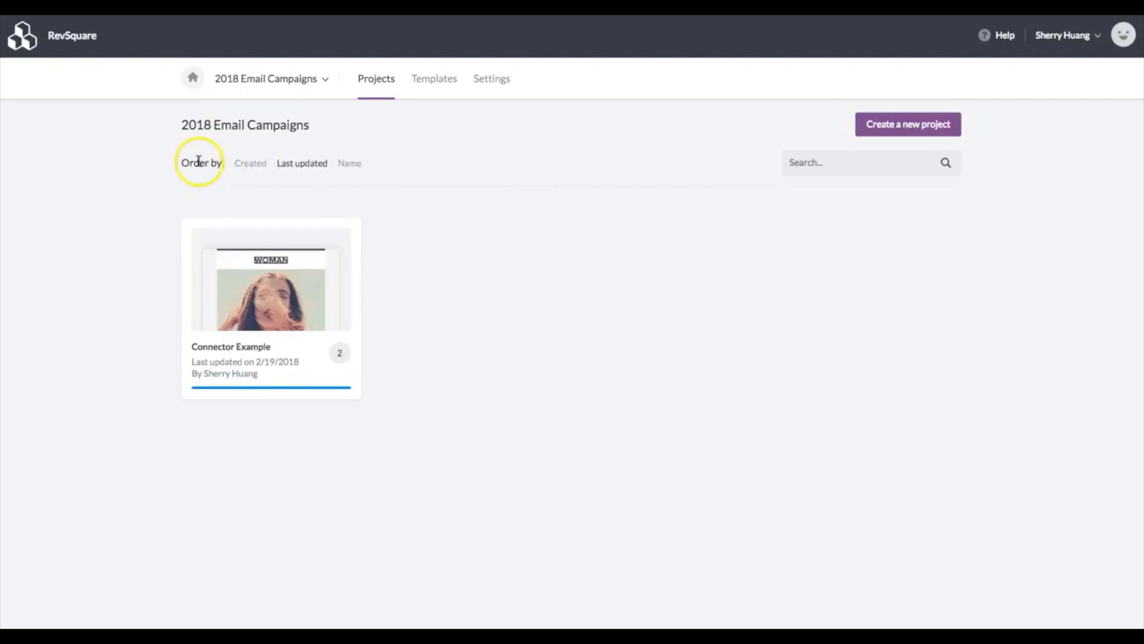
{"action": "mouse_move", "coordinate": [277, 212]}
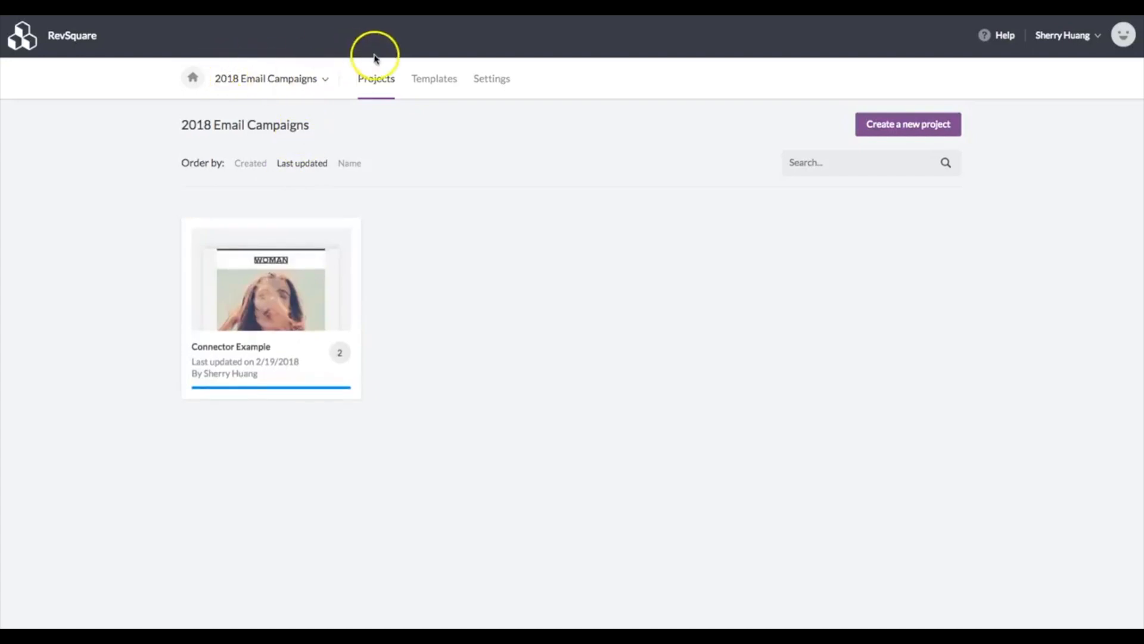
- Install SendGrid under the brand's Connectors settings and start connecting the SendGrid account
{"action": "left_click", "coordinate": [492, 79]}
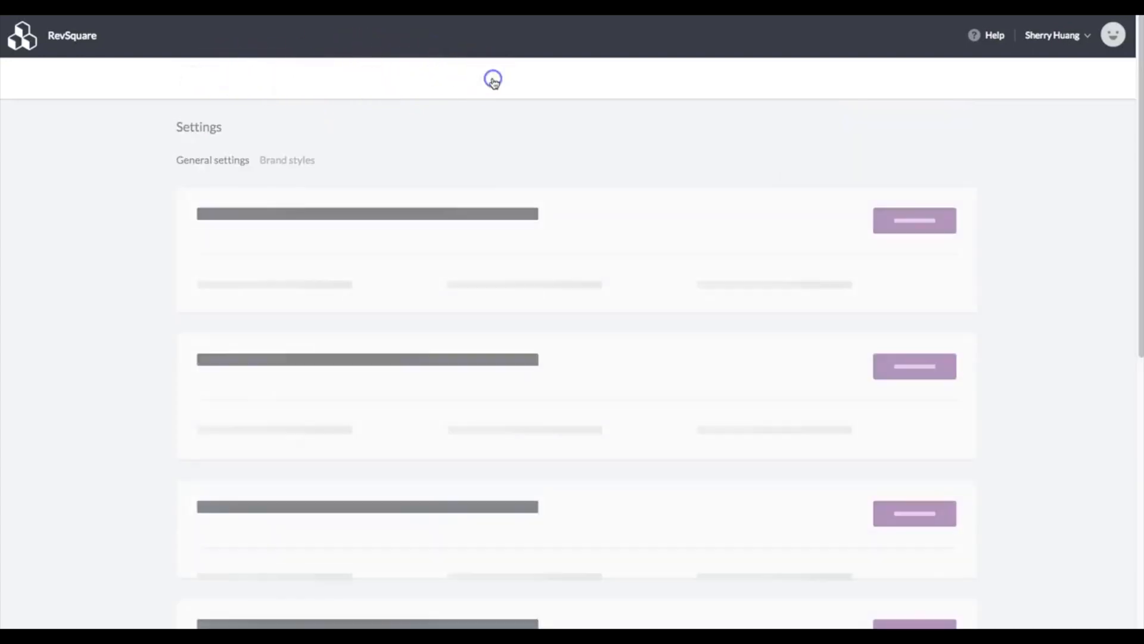
{"action": "scroll", "scroll_direction": "down", "scroll_amount": 3}
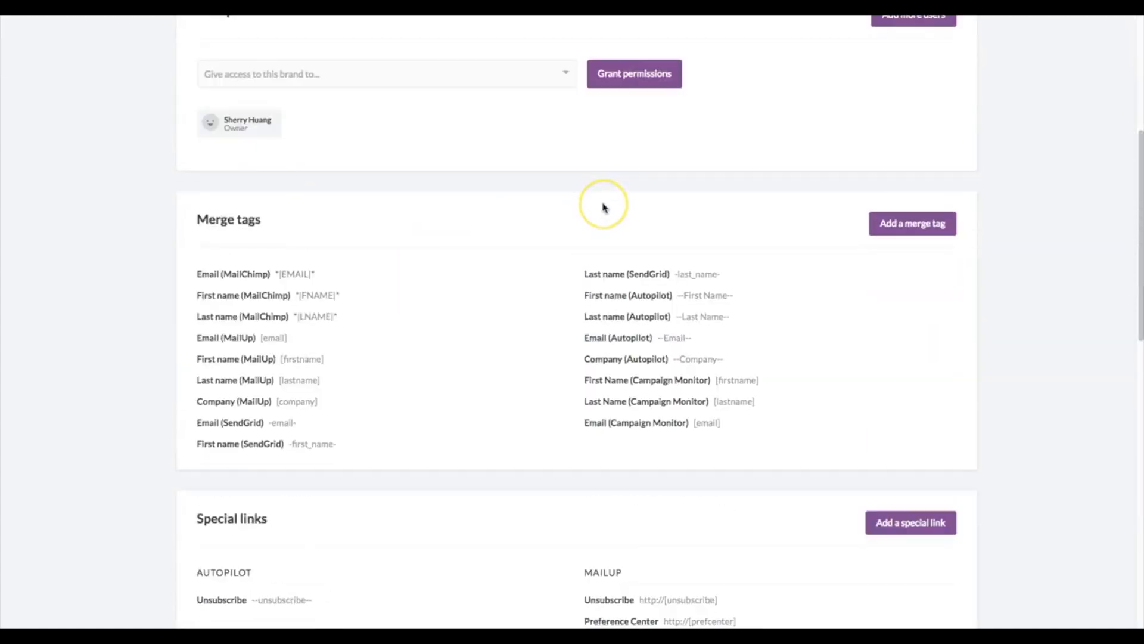
{"action": "scroll", "scroll_direction": "down", "scroll_amount": 3}
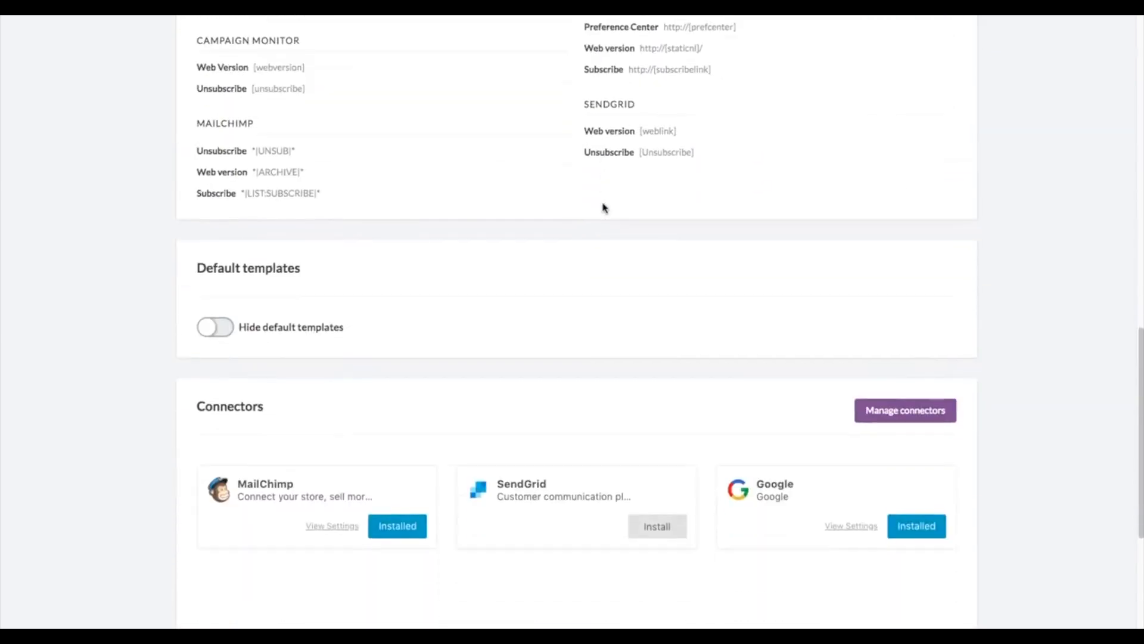
{"action": "scroll", "scroll_direction": "down", "scroll_amount": 3}
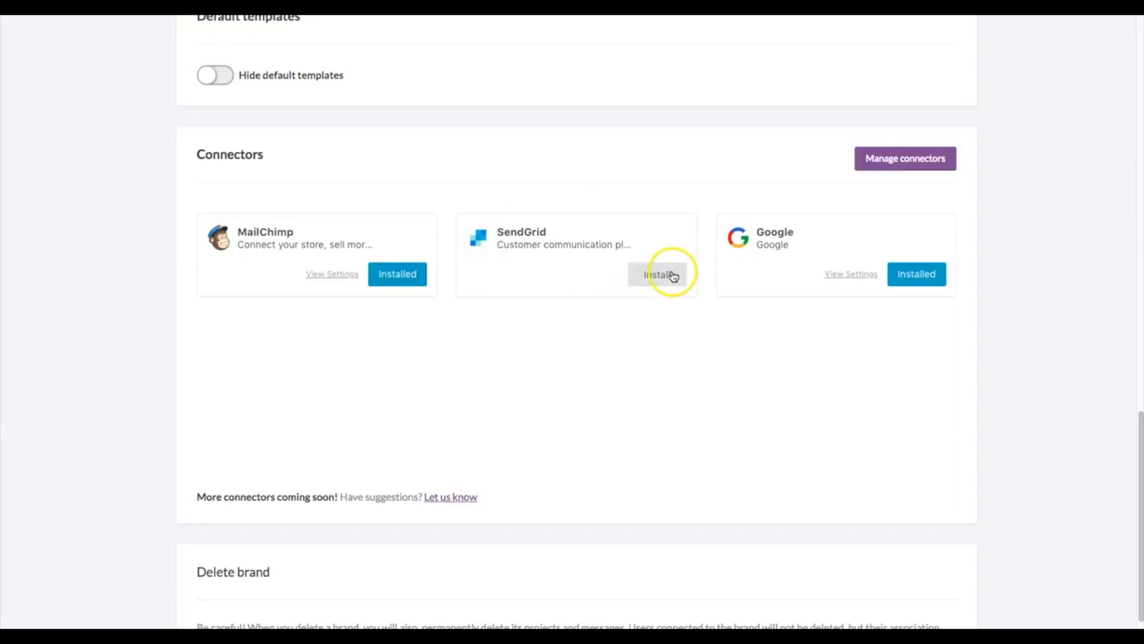
{"action": "left_click", "coordinate": [659, 274]}
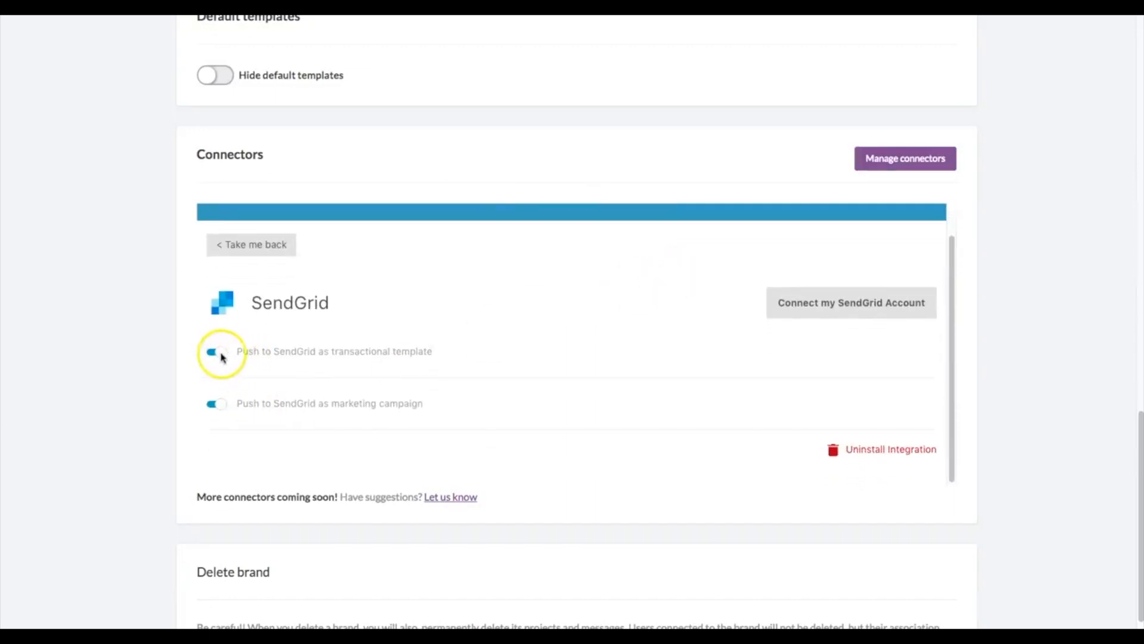
{"action": "mouse_move", "coordinate": [250, 343]}
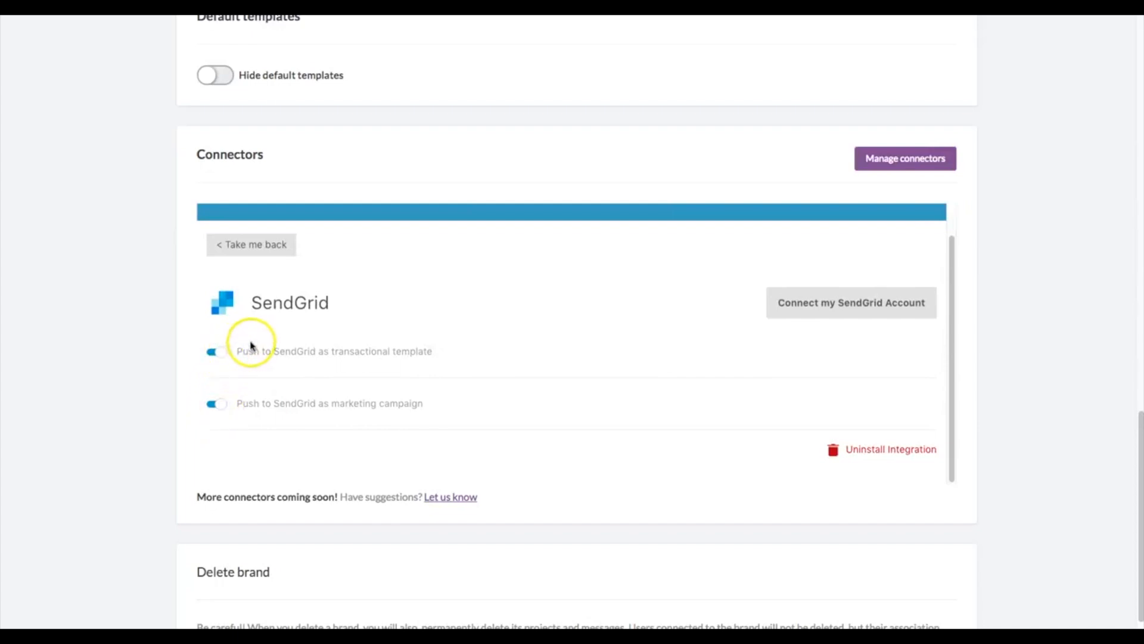
{"action": "left_click", "coordinate": [850, 302]}
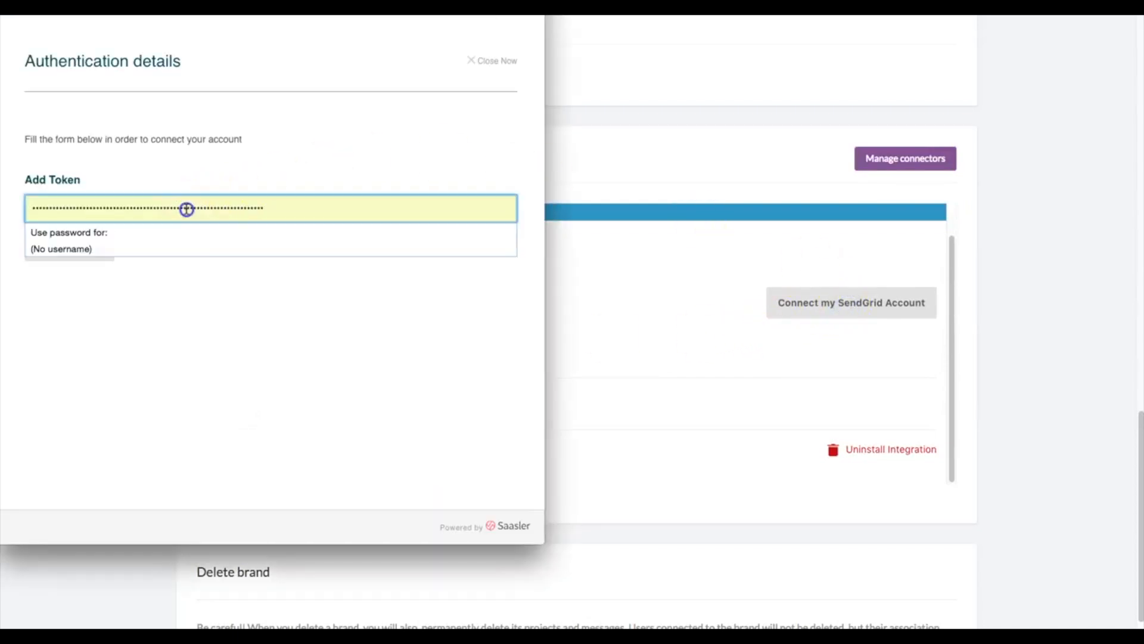
{"action": "mouse_move", "coordinate": [172, 207]}
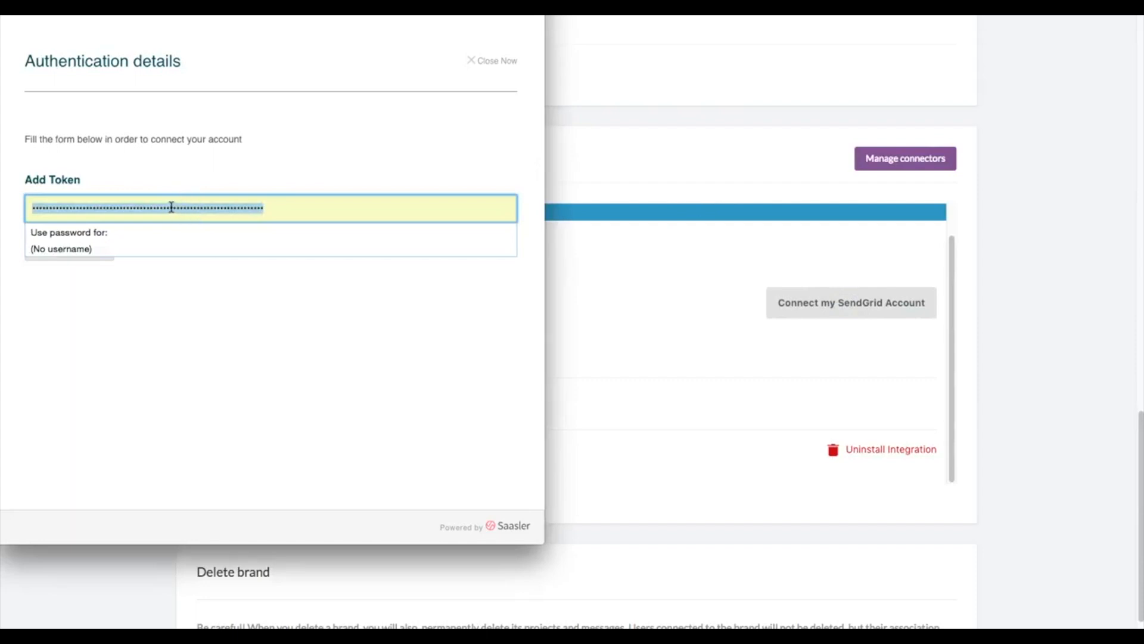
- Connect the SendGrid account using the pasted API token, keeping both push options enabled
{"action": "left_click", "coordinate": [292, 207]}
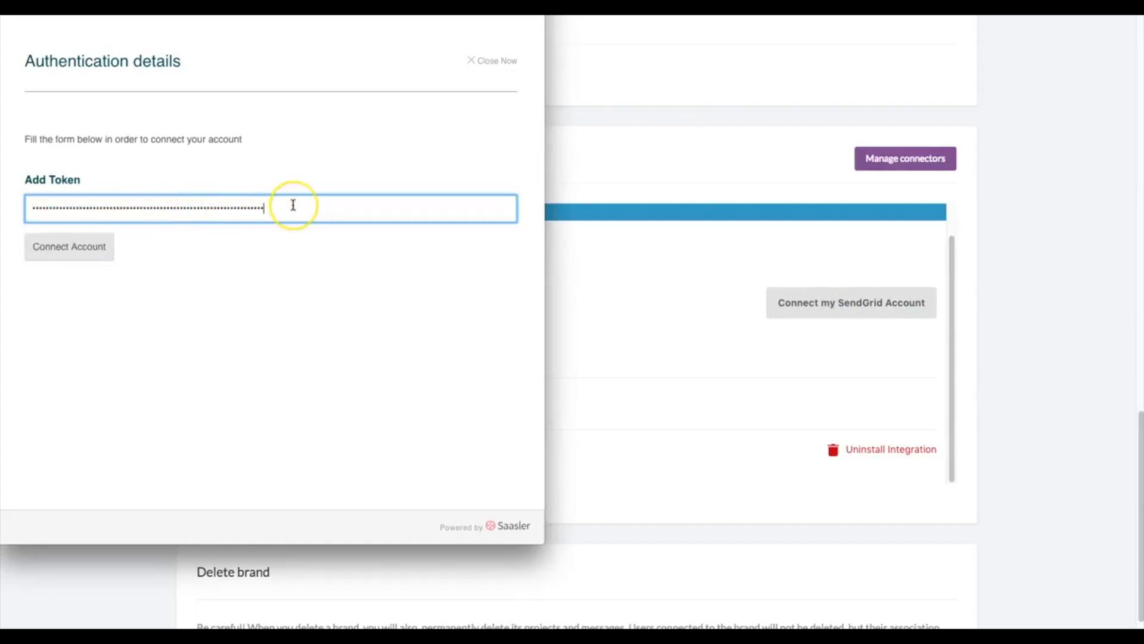
{"action": "left_click", "coordinate": [70, 247]}
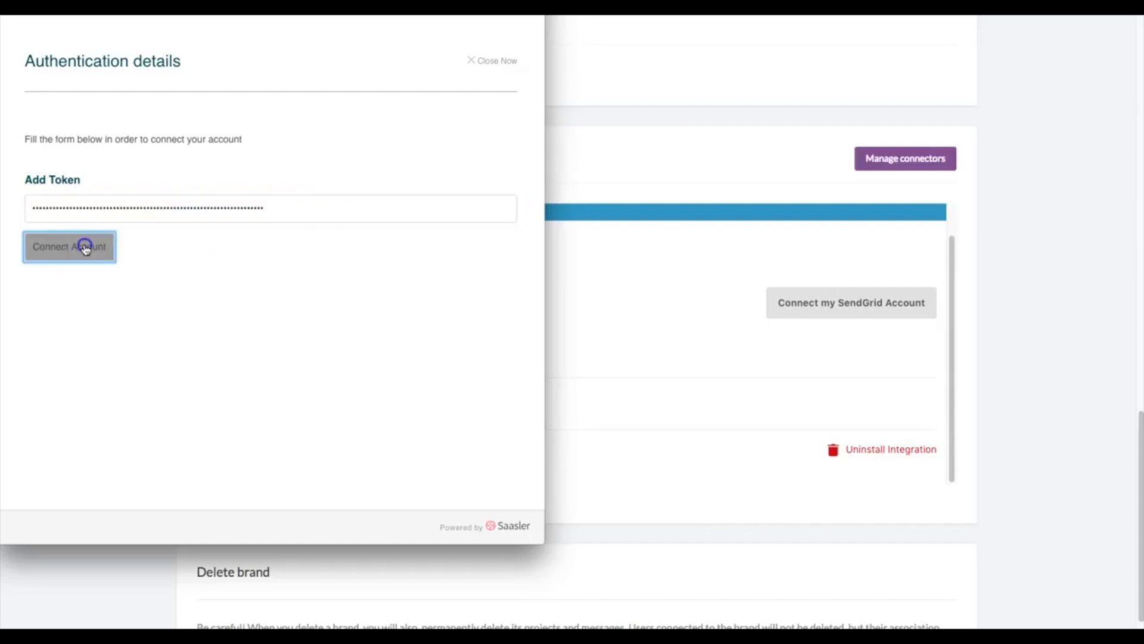
{"action": "left_click", "coordinate": [69, 246]}
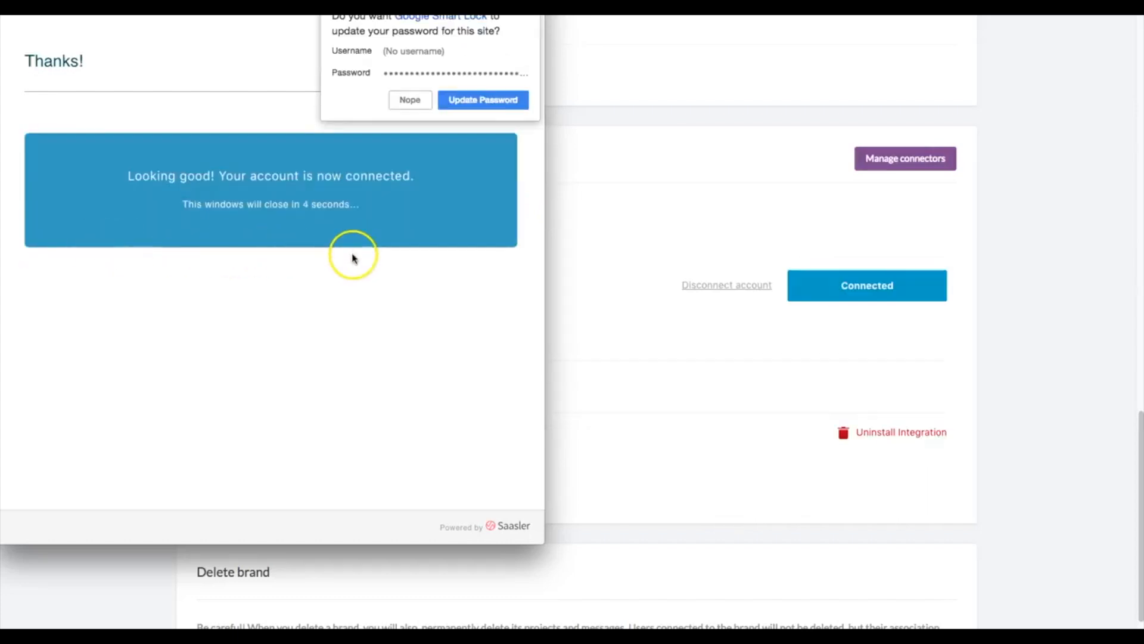
{"action": "mouse_move", "coordinate": [427, 227]}
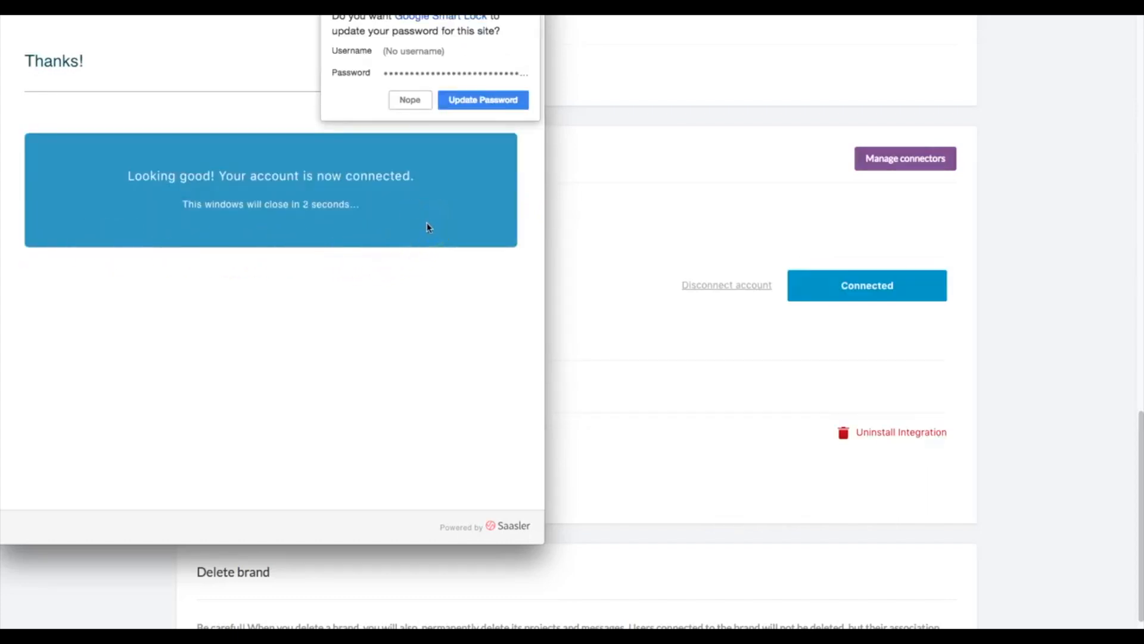
{"action": "mouse_move", "coordinate": [411, 292]}
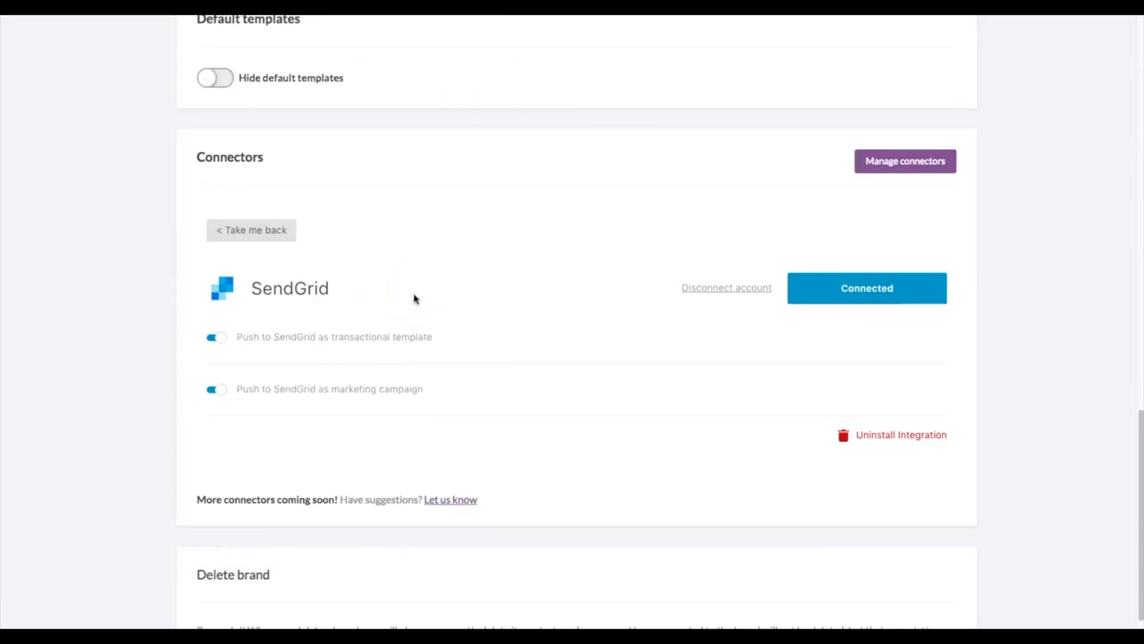
{"action": "scroll", "scroll_direction": "up", "scroll_amount": 3}
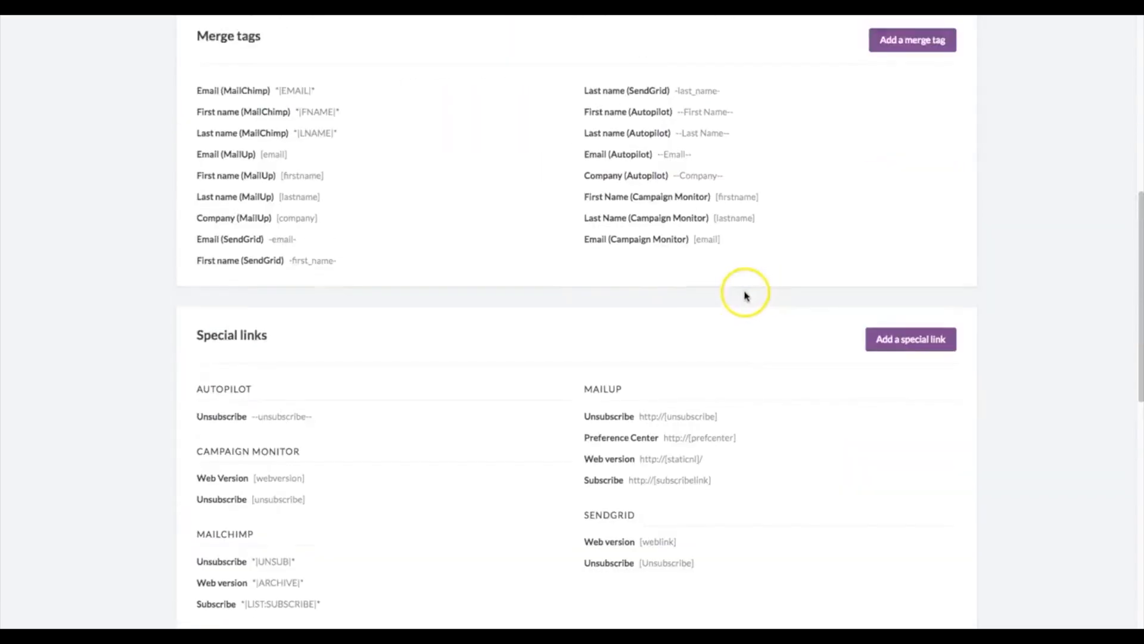
- Show the Connector Example project's messages and expand options for New video block feature
{"action": "scroll", "scroll_direction": "up", "scroll_amount": 3}
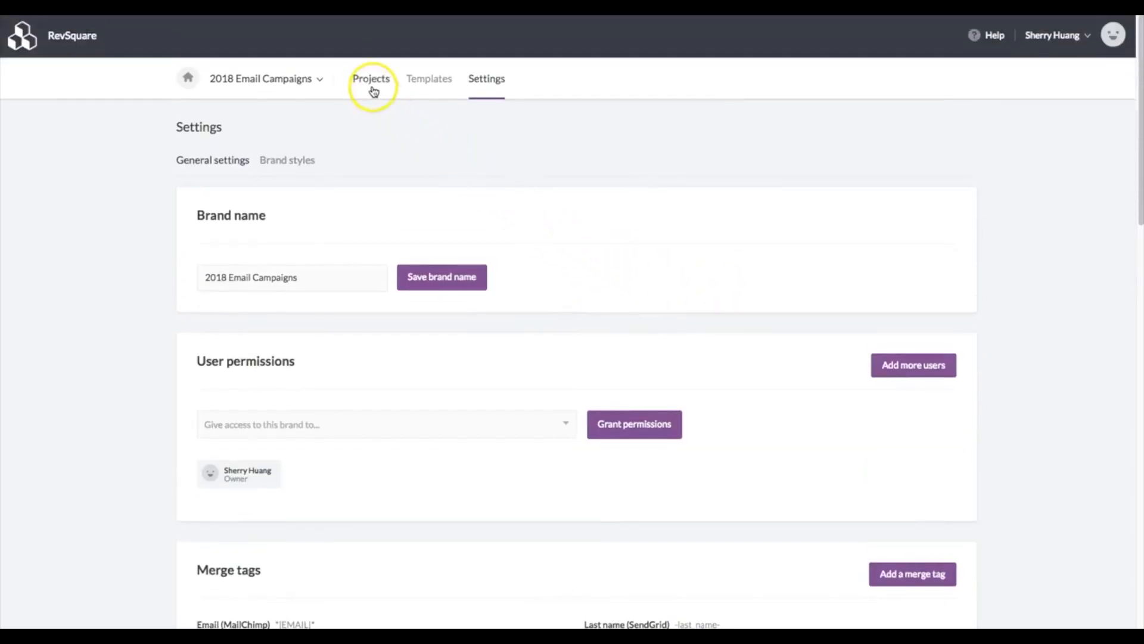
{"action": "left_click", "coordinate": [372, 78]}
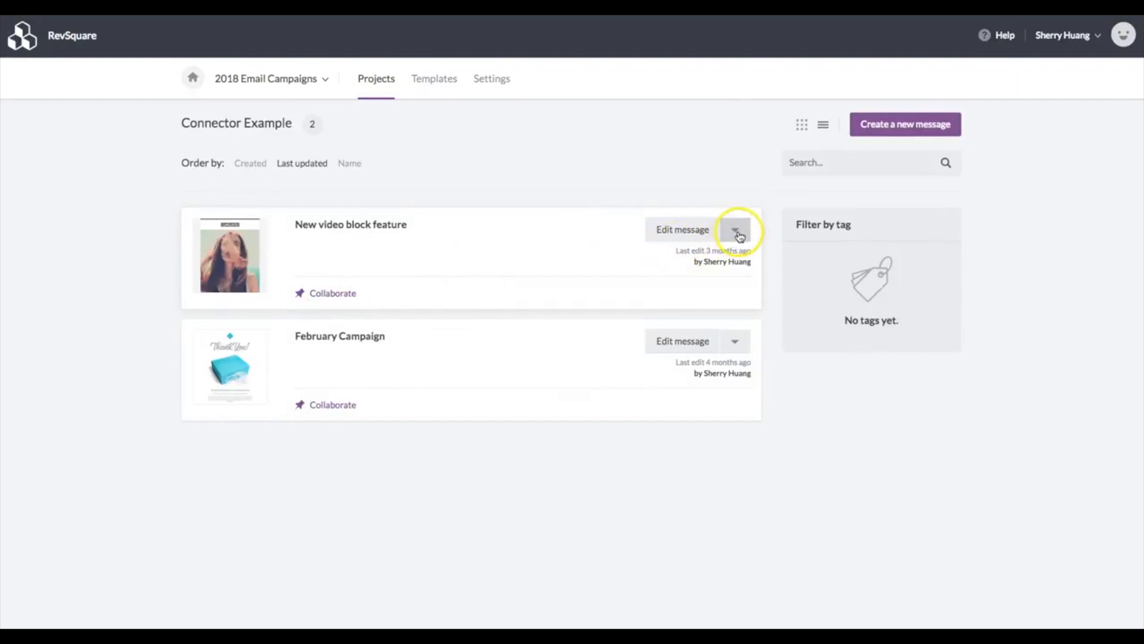
{"action": "left_click", "coordinate": [736, 229]}
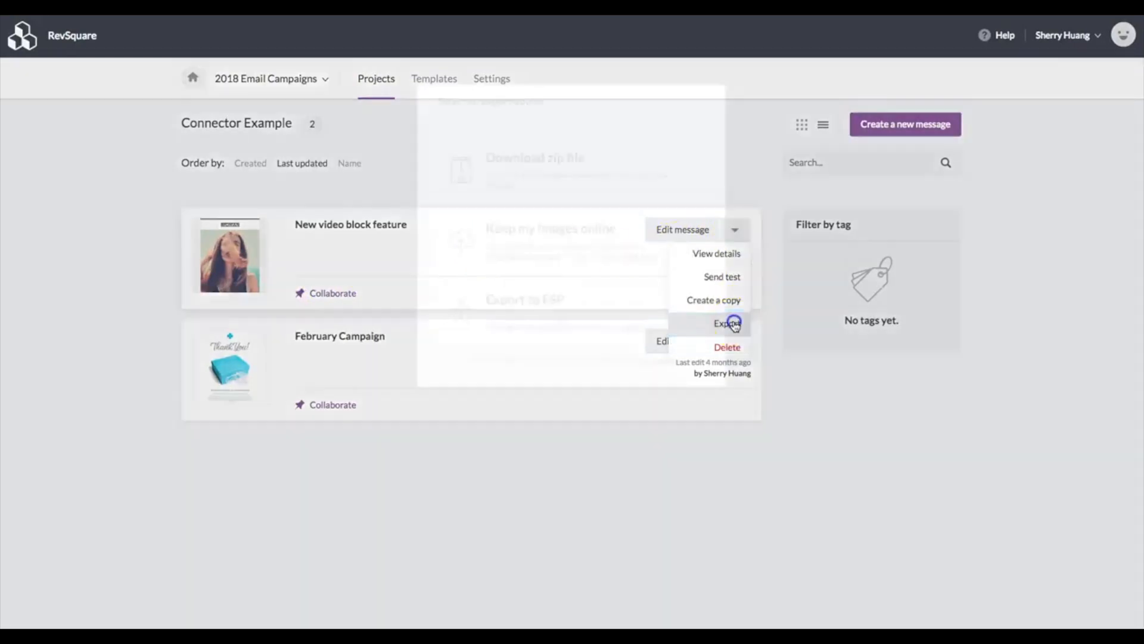
- Export New video block feature to ESP as a SendGrid Transactional template and dismiss the success dialog
{"action": "left_click", "coordinate": [727, 323]}
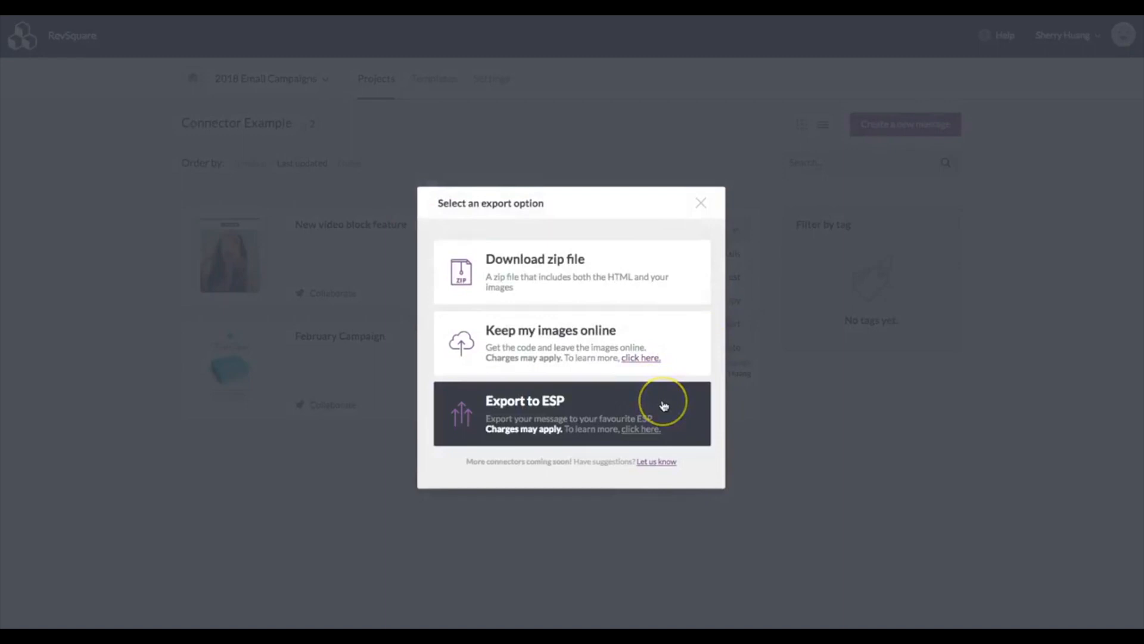
{"action": "left_click", "coordinate": [571, 413]}
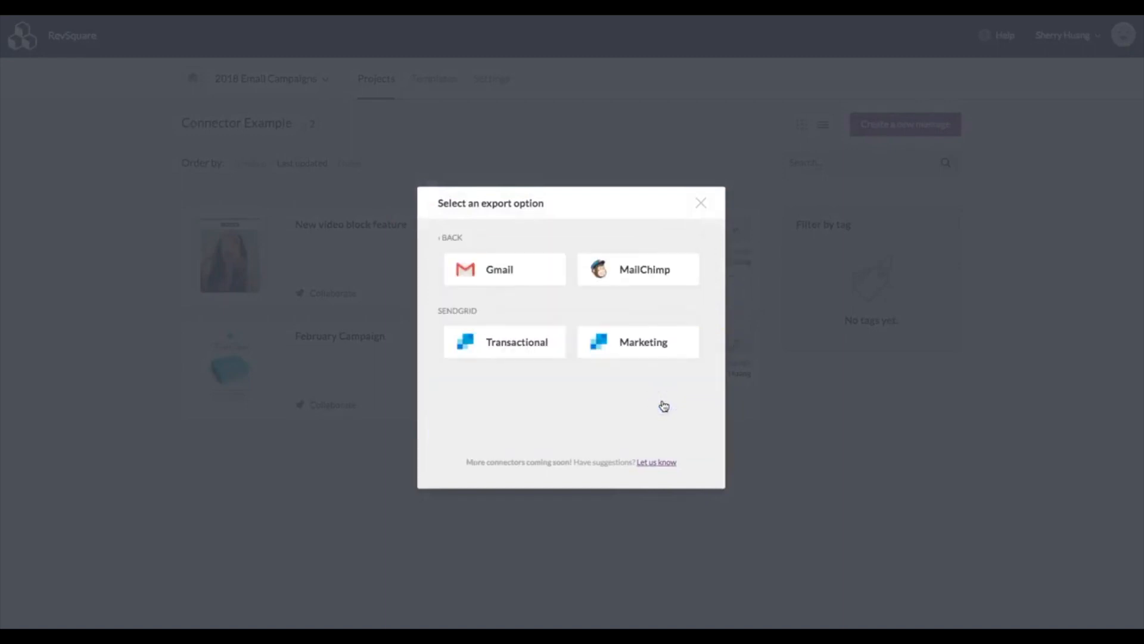
{"action": "mouse_move", "coordinate": [485, 315]}
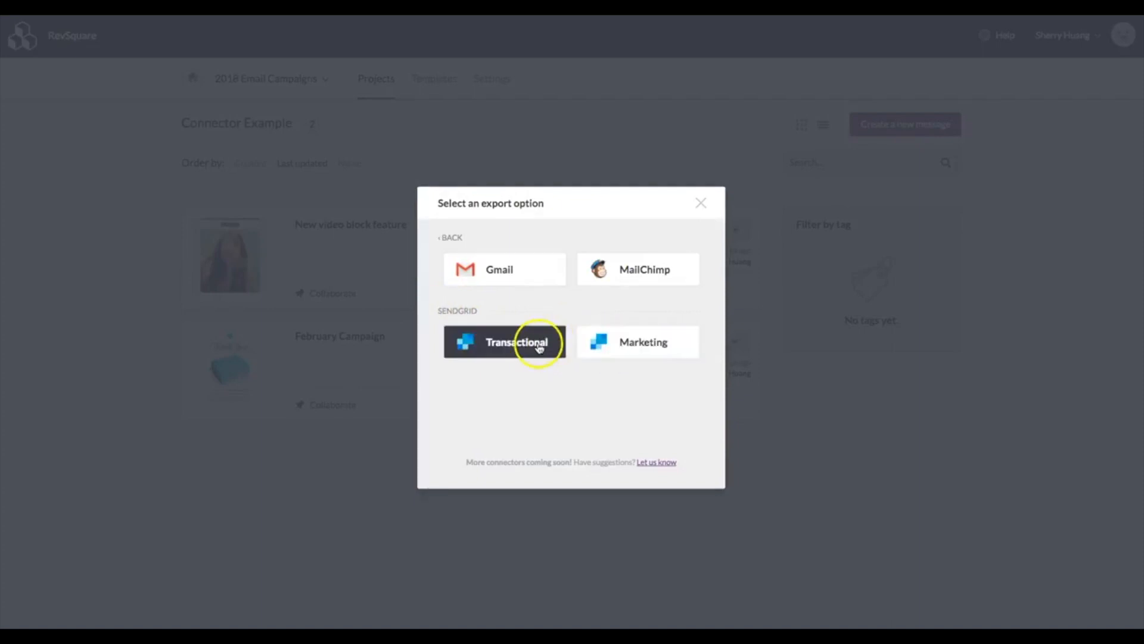
{"action": "left_click", "coordinate": [505, 342]}
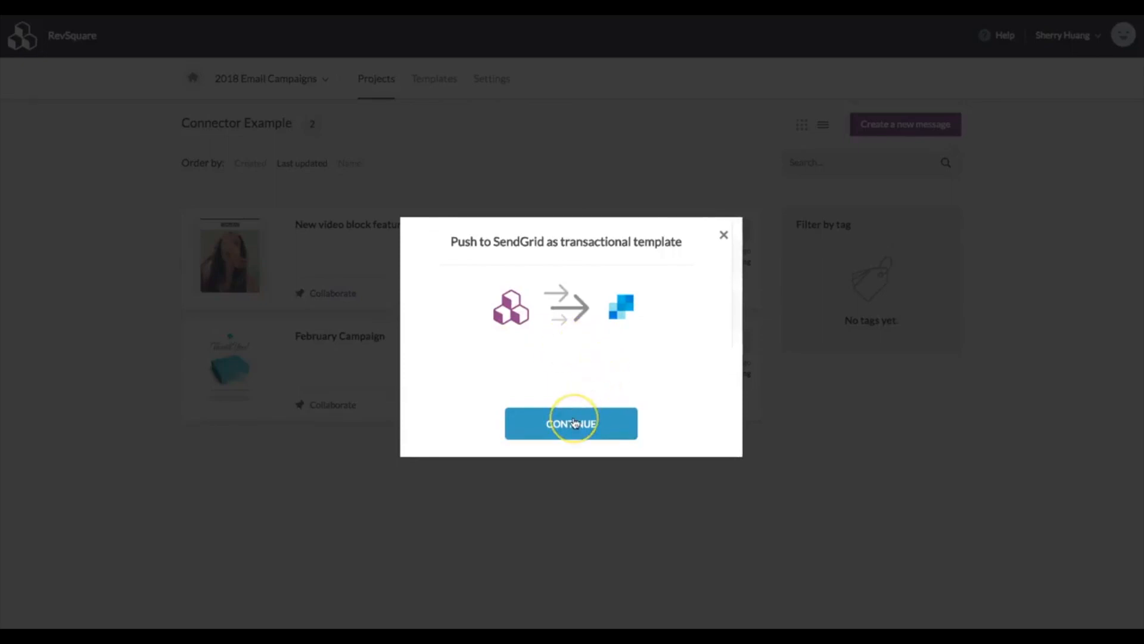
{"action": "left_click", "coordinate": [571, 423]}
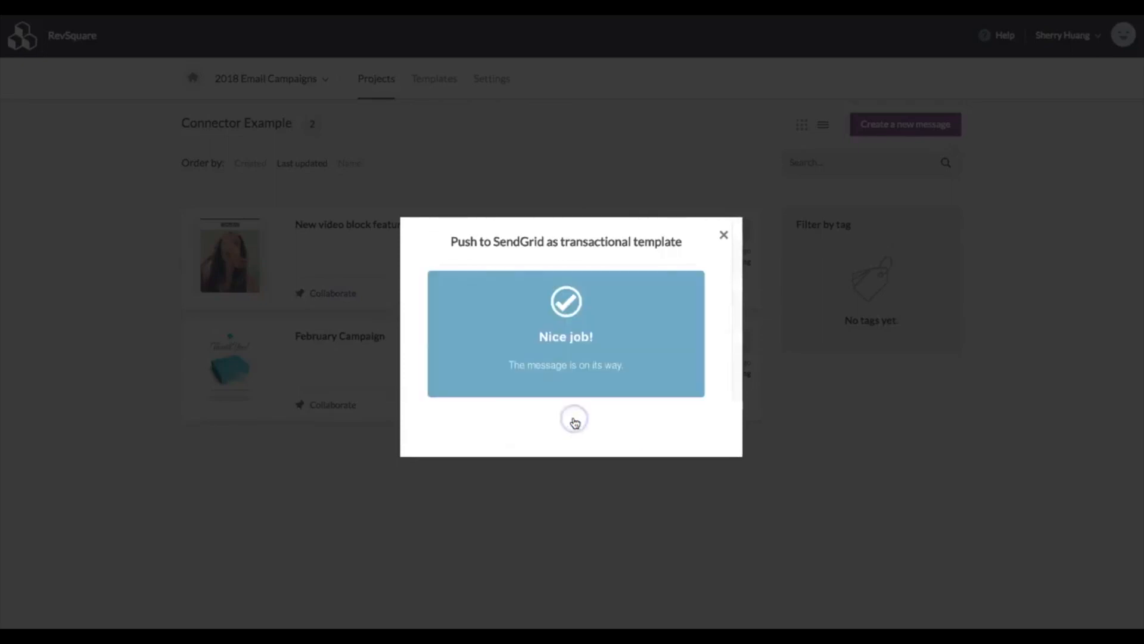
{"action": "mouse_move", "coordinate": [723, 235]}
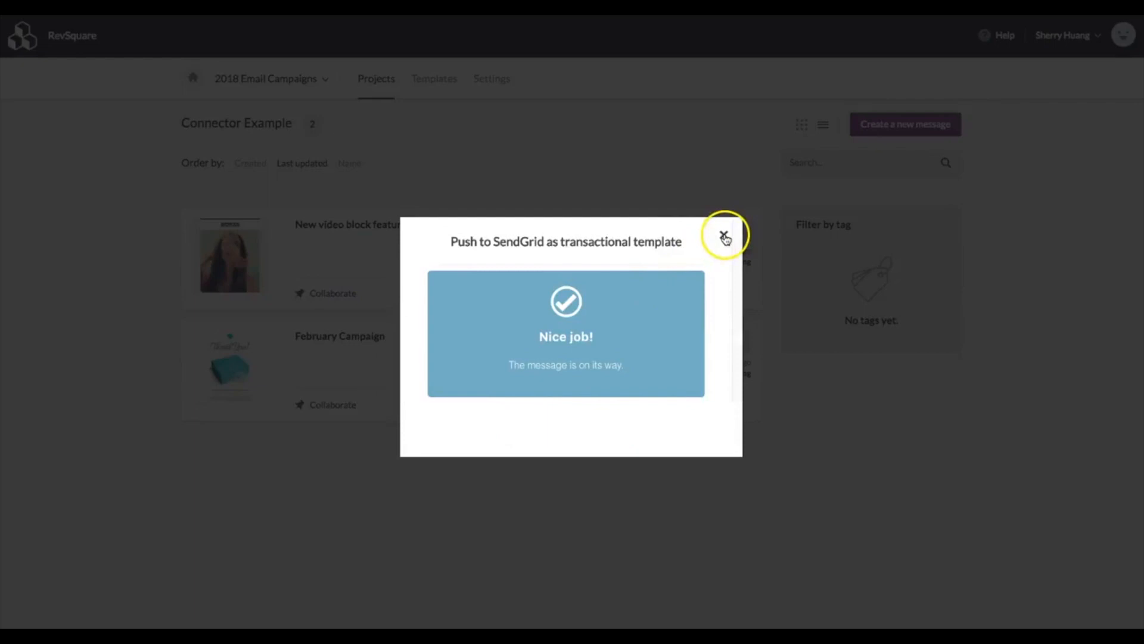
{"action": "left_click", "coordinate": [725, 236]}
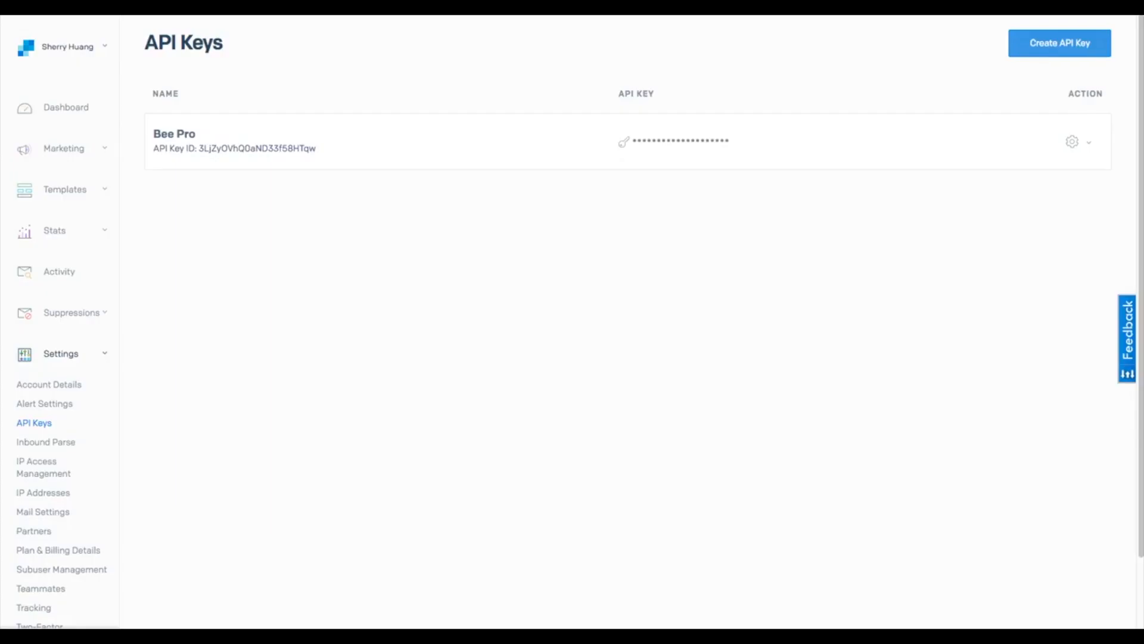
{"action": "mouse_move", "coordinate": [65, 189]}
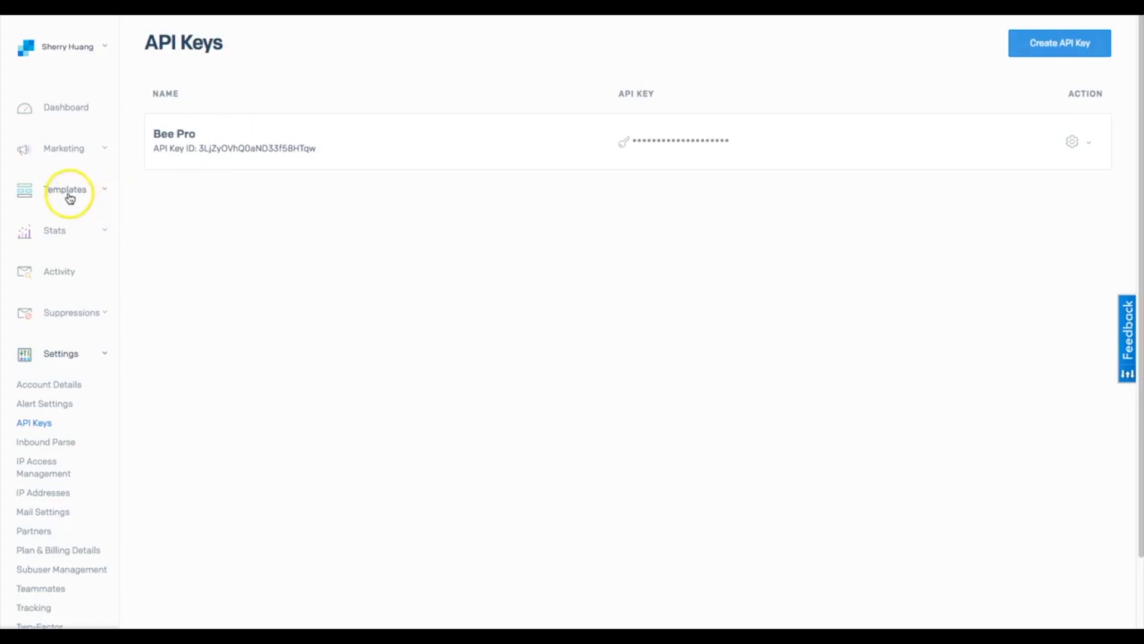
- View SendGrid's Transactional Templates list and show options for New video block feature's active version
{"action": "left_click", "coordinate": [64, 189]}
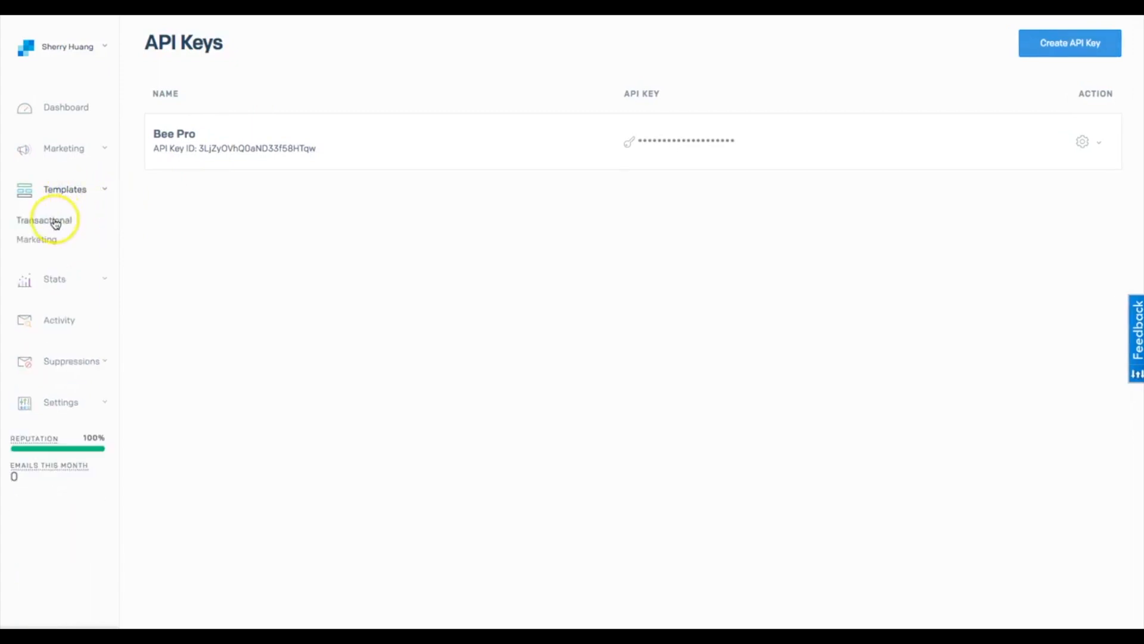
{"action": "left_click", "coordinate": [44, 220]}
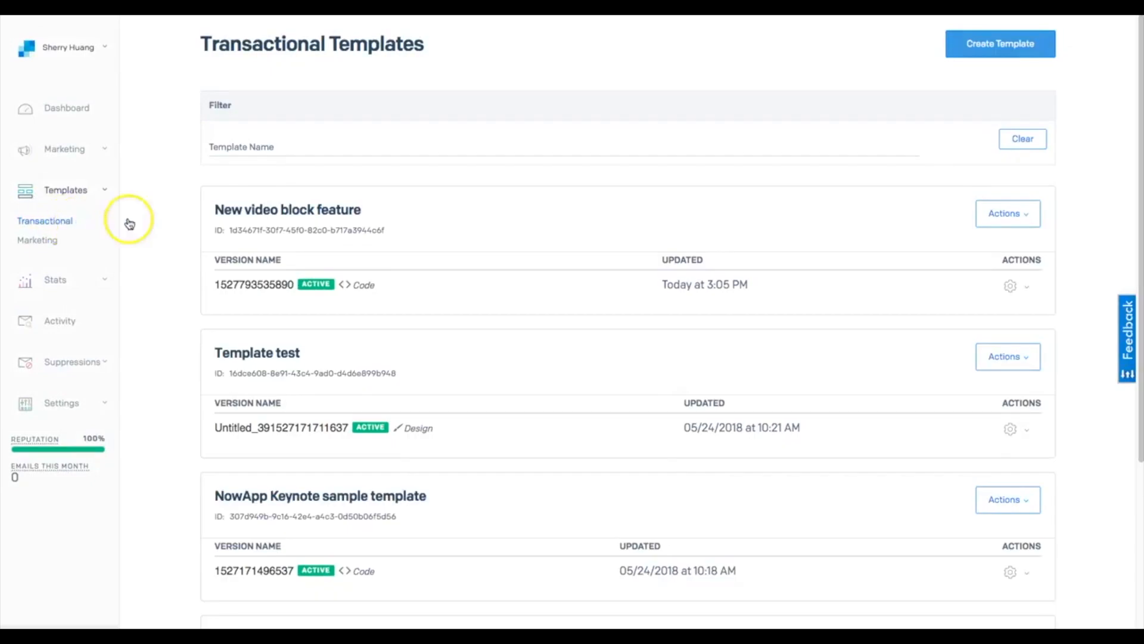
{"action": "mouse_move", "coordinate": [795, 212]}
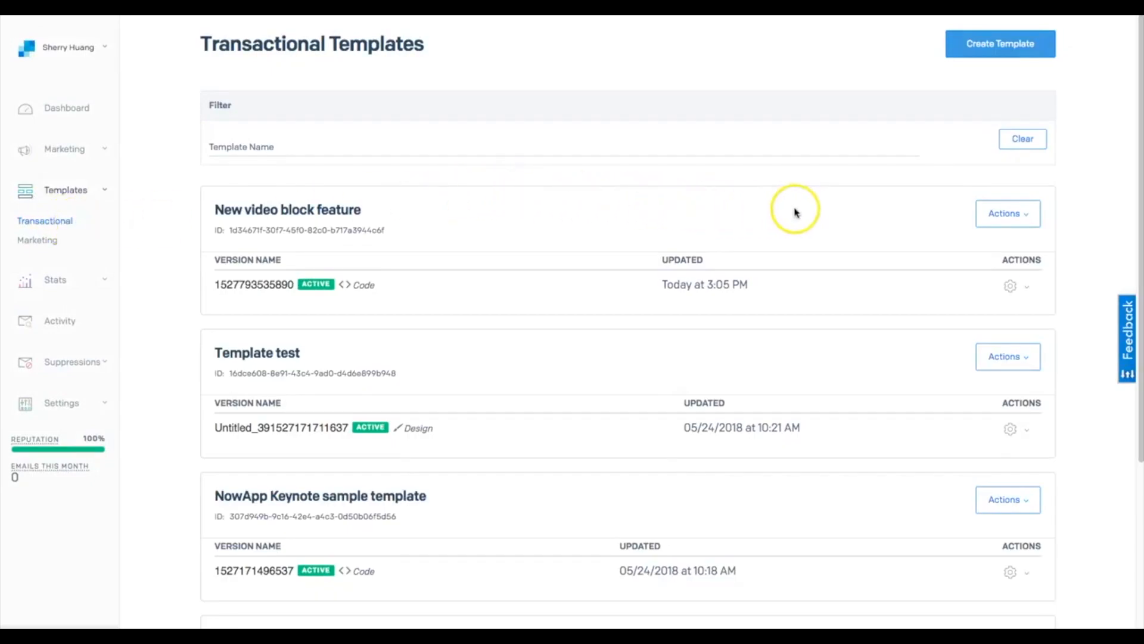
{"action": "mouse_move", "coordinate": [743, 244]}
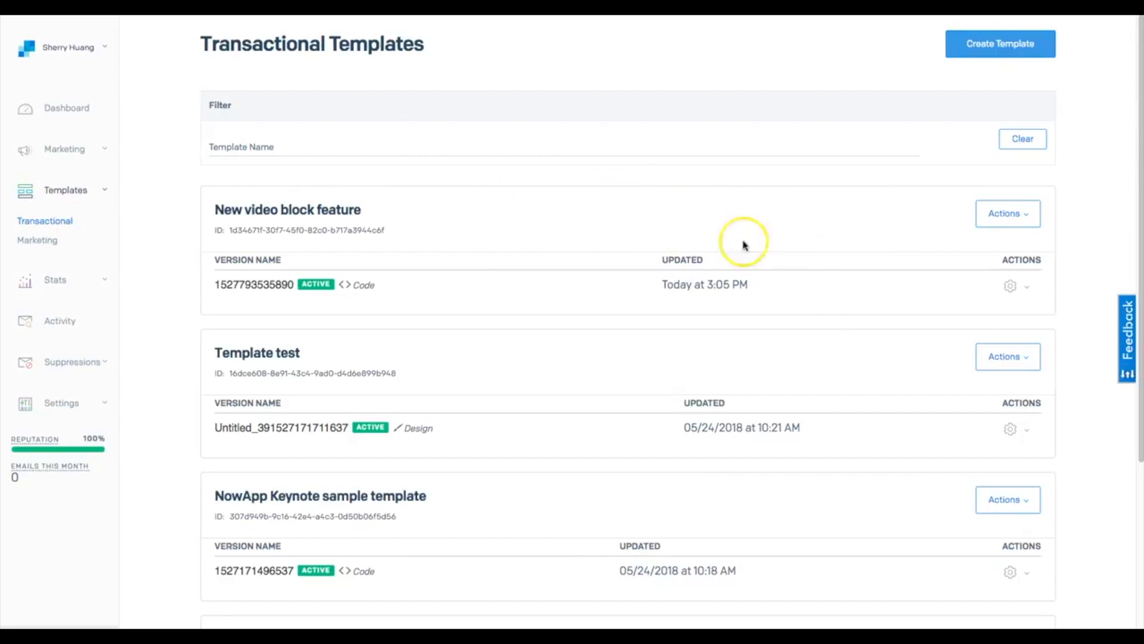
{"action": "mouse_move", "coordinate": [970, 250]}
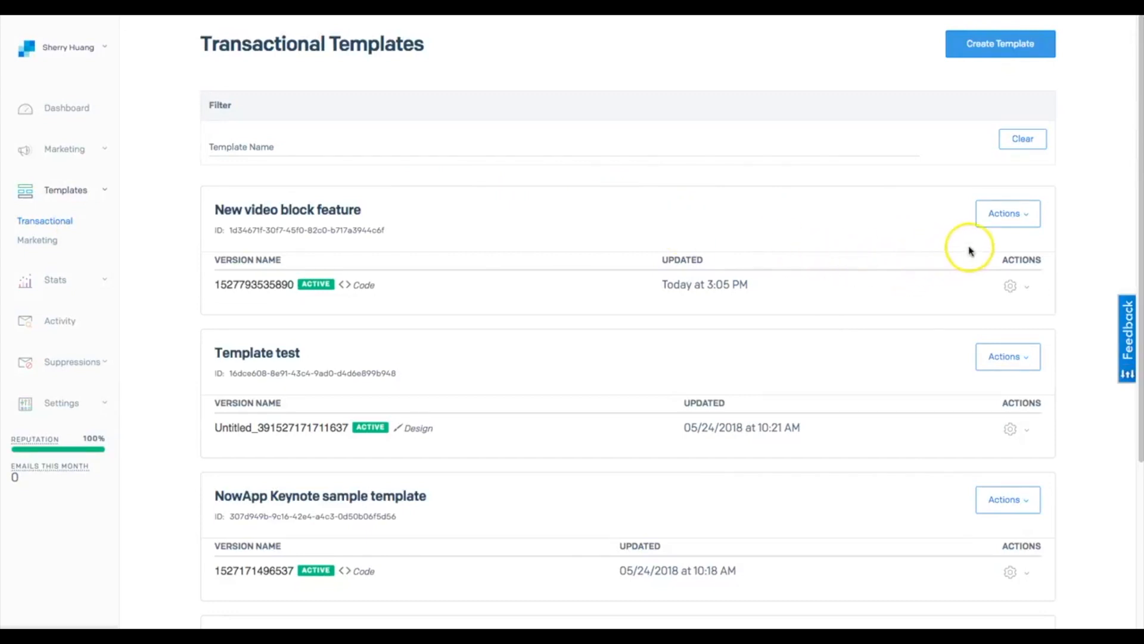
{"action": "left_click", "coordinate": [1008, 213]}
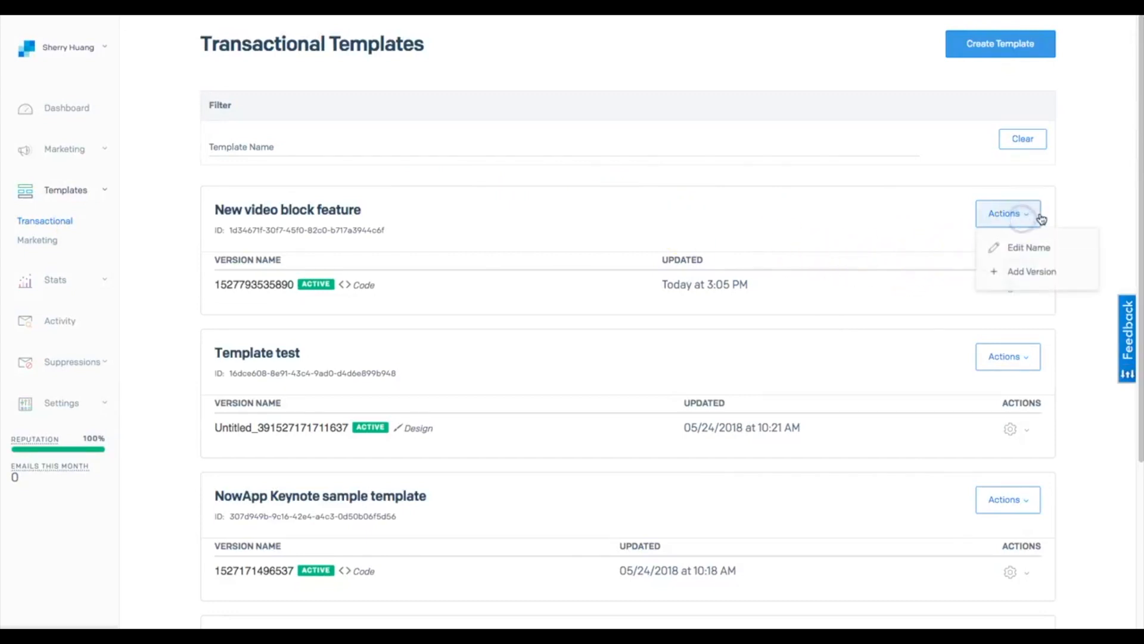
{"action": "left_click", "coordinate": [1011, 284]}
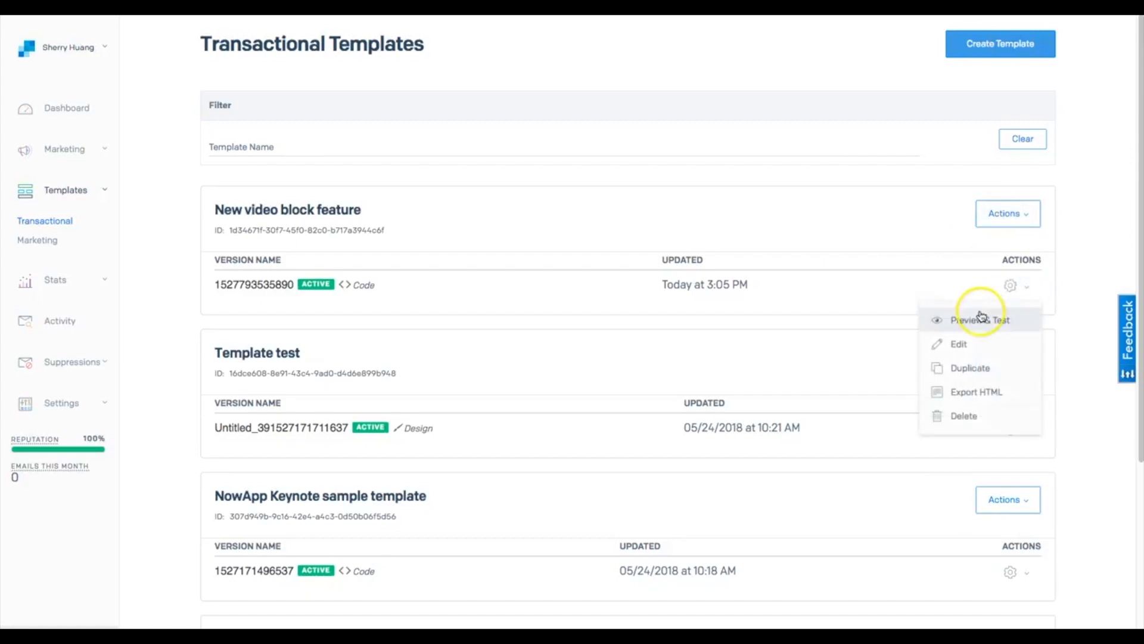
{"action": "mouse_move", "coordinate": [959, 343]}
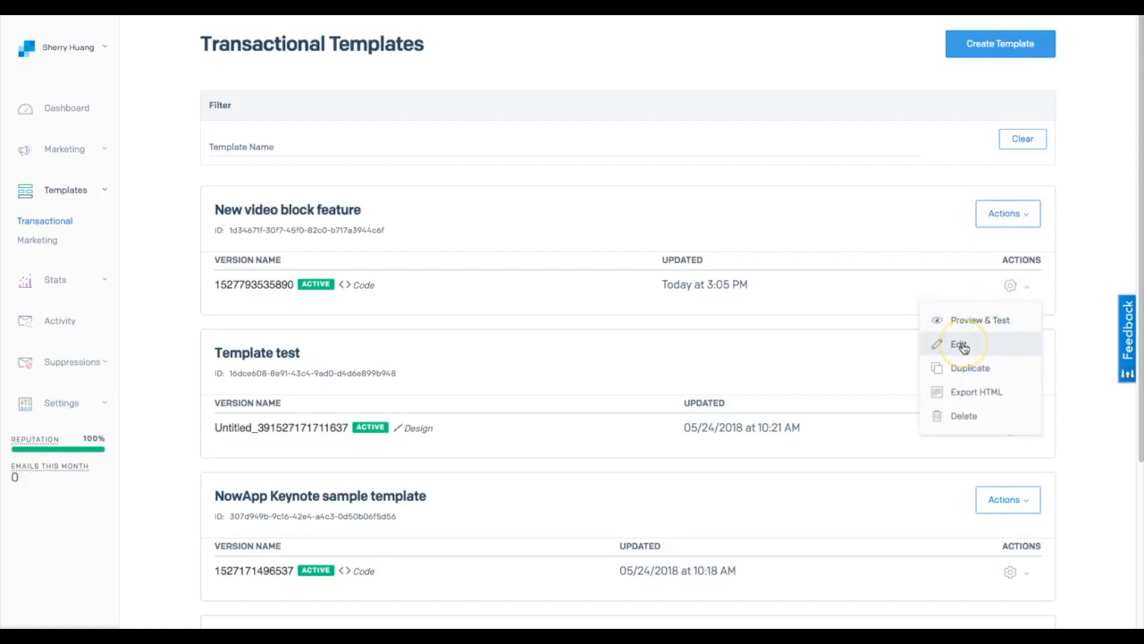
- Edit the exported template version in SendGrid's code editor and review its HTML beside the preview
{"action": "left_click", "coordinate": [959, 343]}
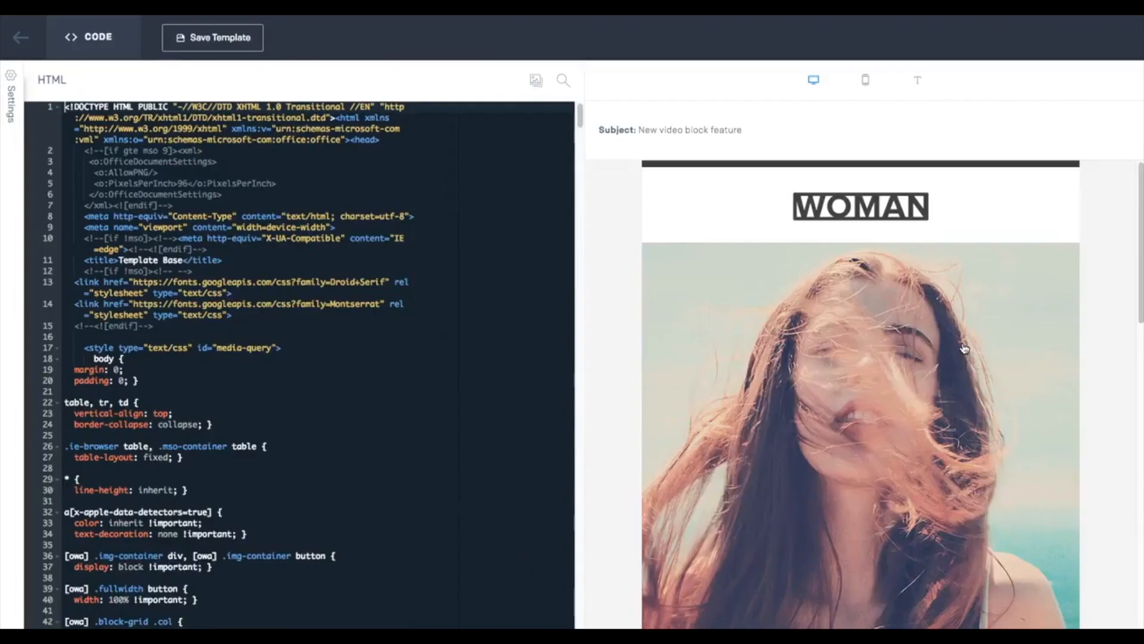
{"action": "scroll", "scroll_direction": "down", "scroll_amount": 3}
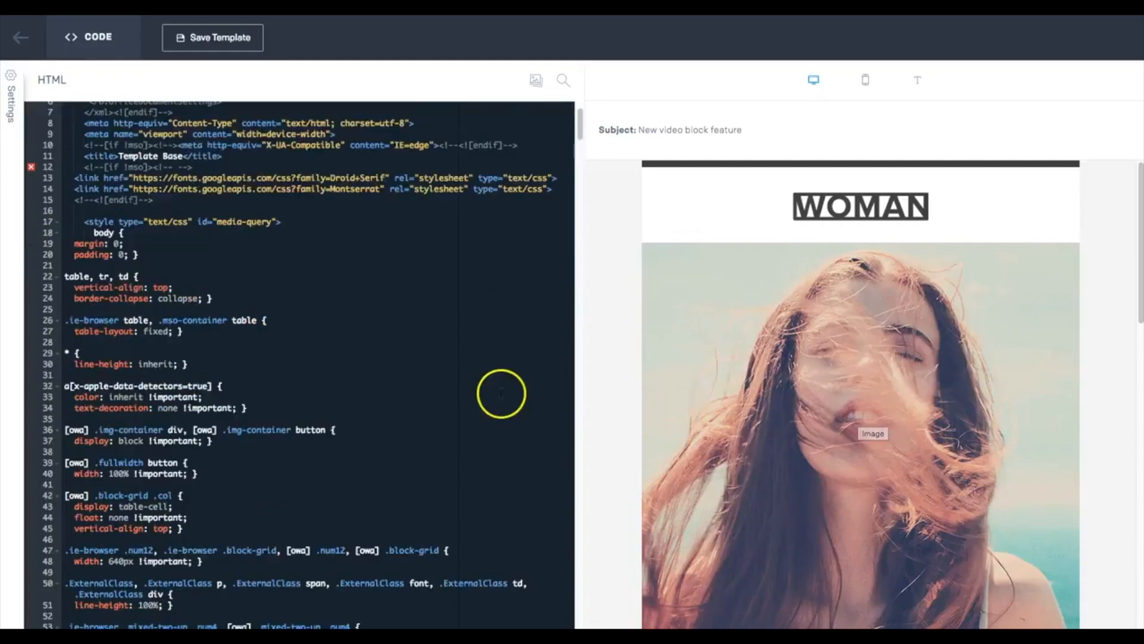
{"action": "scroll", "scroll_direction": "down", "scroll_amount": 3}
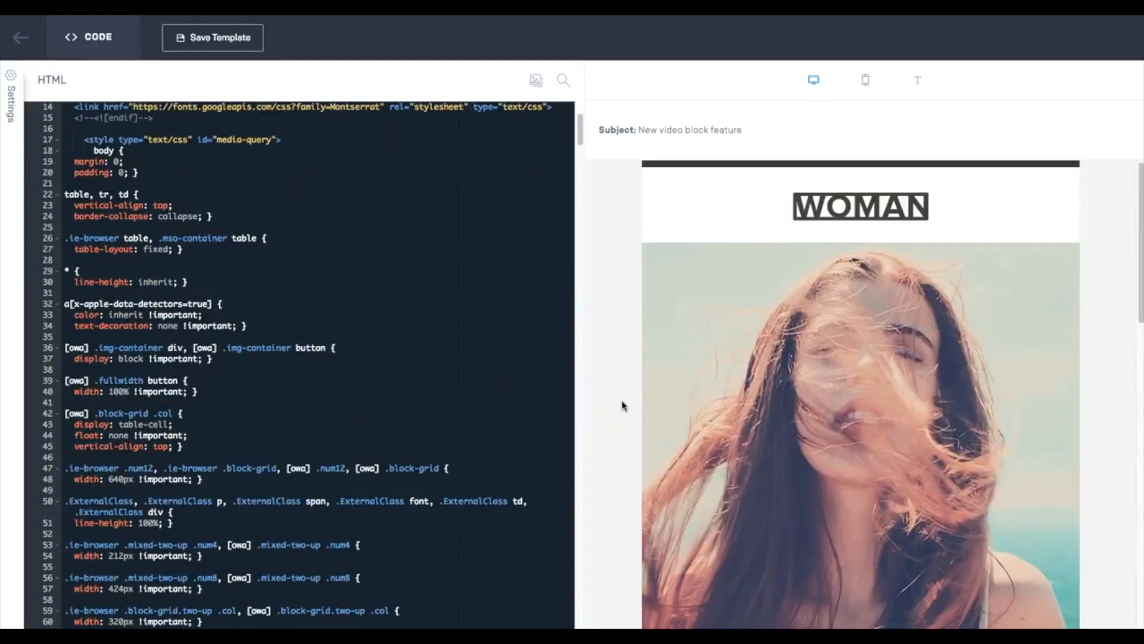
{"action": "scroll", "scroll_direction": "up", "scroll_amount": 3}
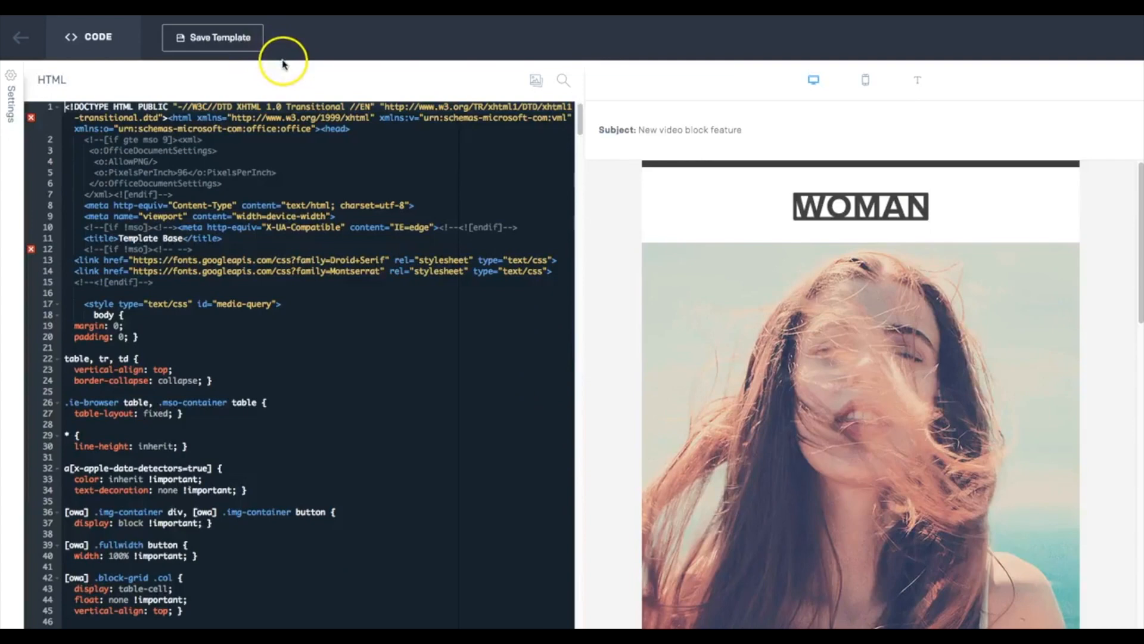
{"action": "mouse_move", "coordinate": [334, 58]}
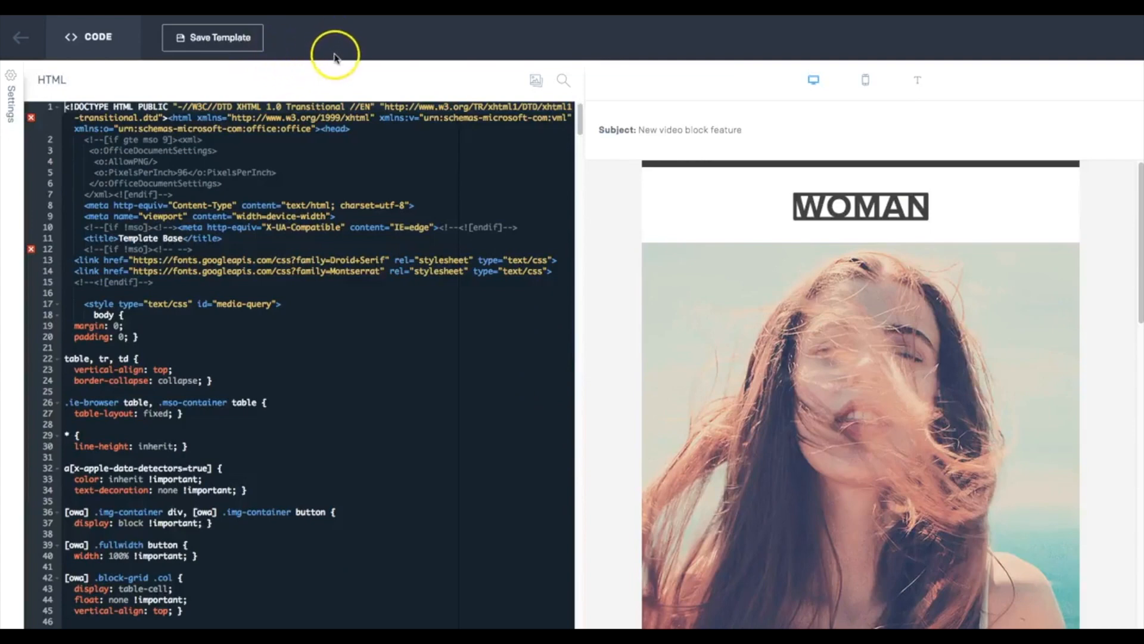
{"action": "mouse_move", "coordinate": [332, 65]}
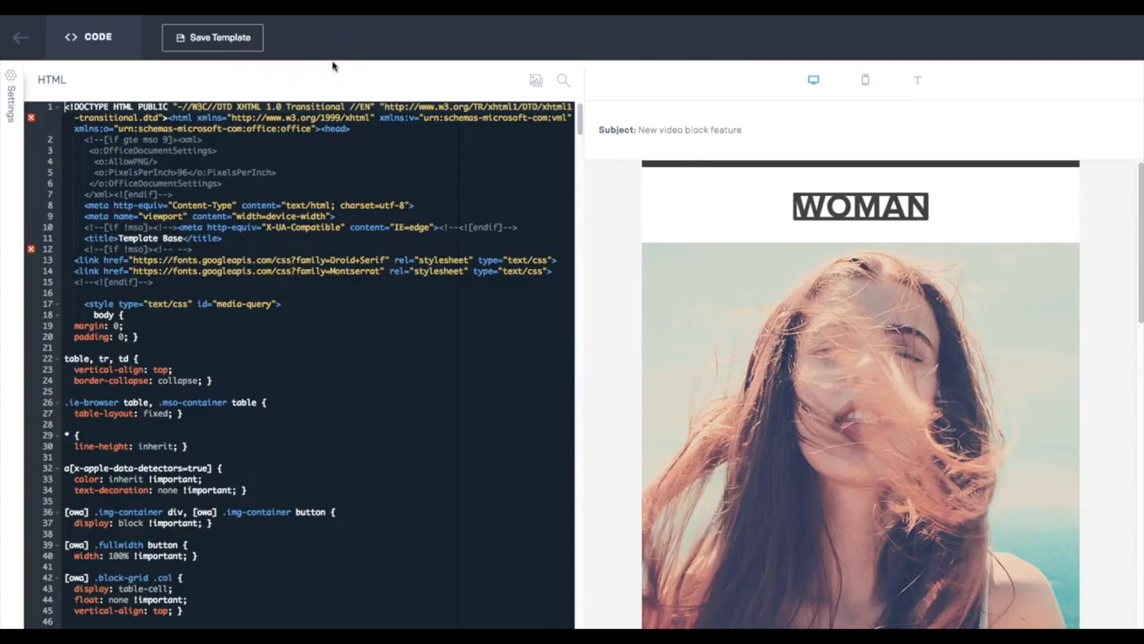